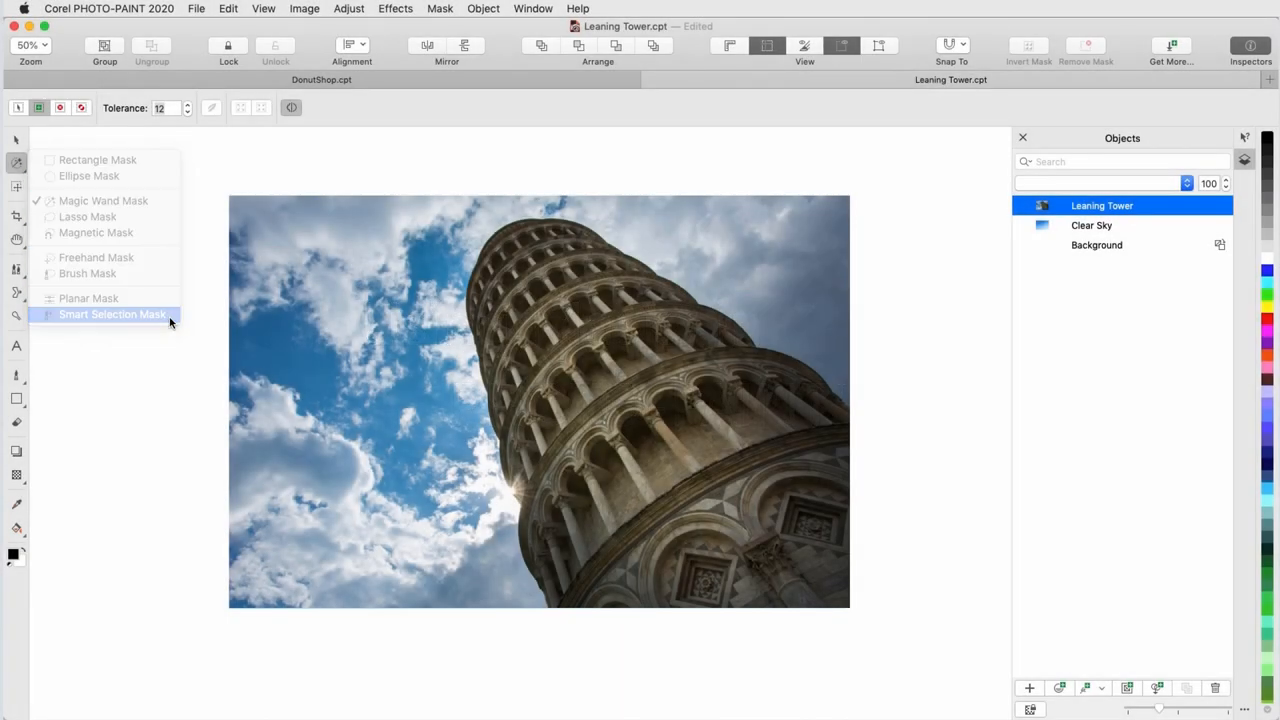
- Smart-selection mask the tower, then preview and cancel the Psychedelic colour transform
{"action": "left_click", "coordinate": [112, 314]}
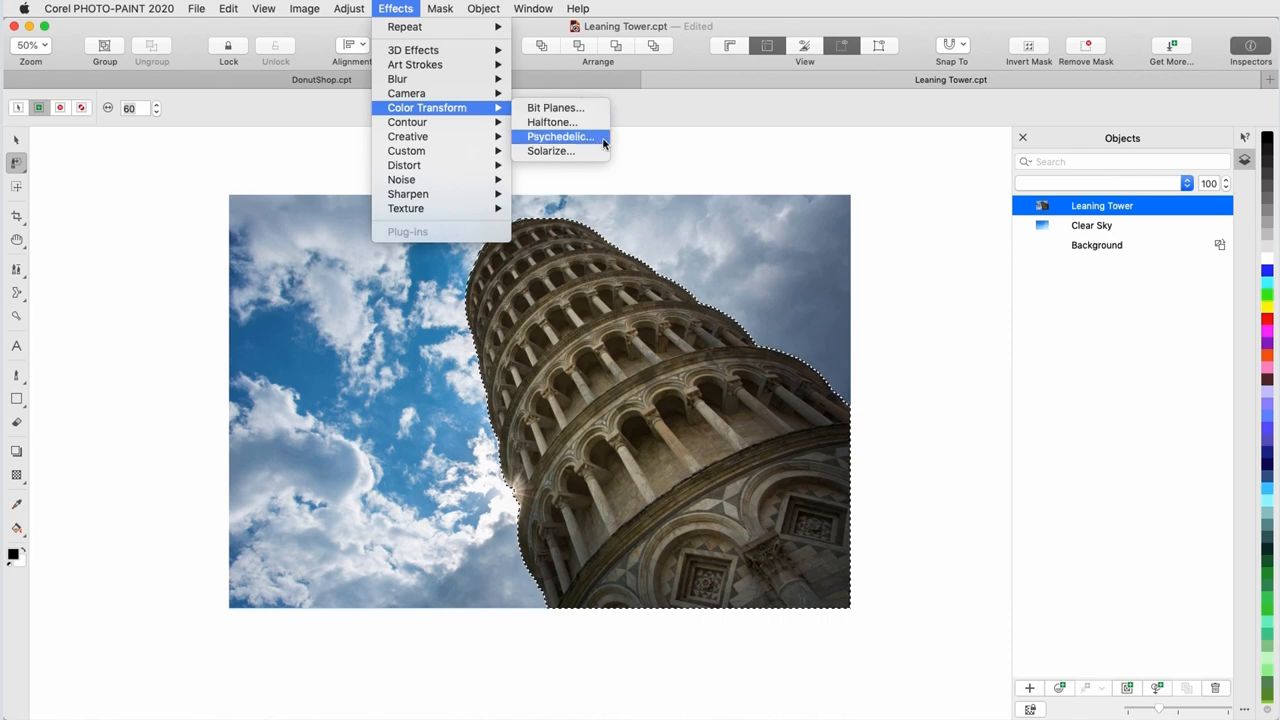
{"action": "left_click", "coordinate": [560, 136]}
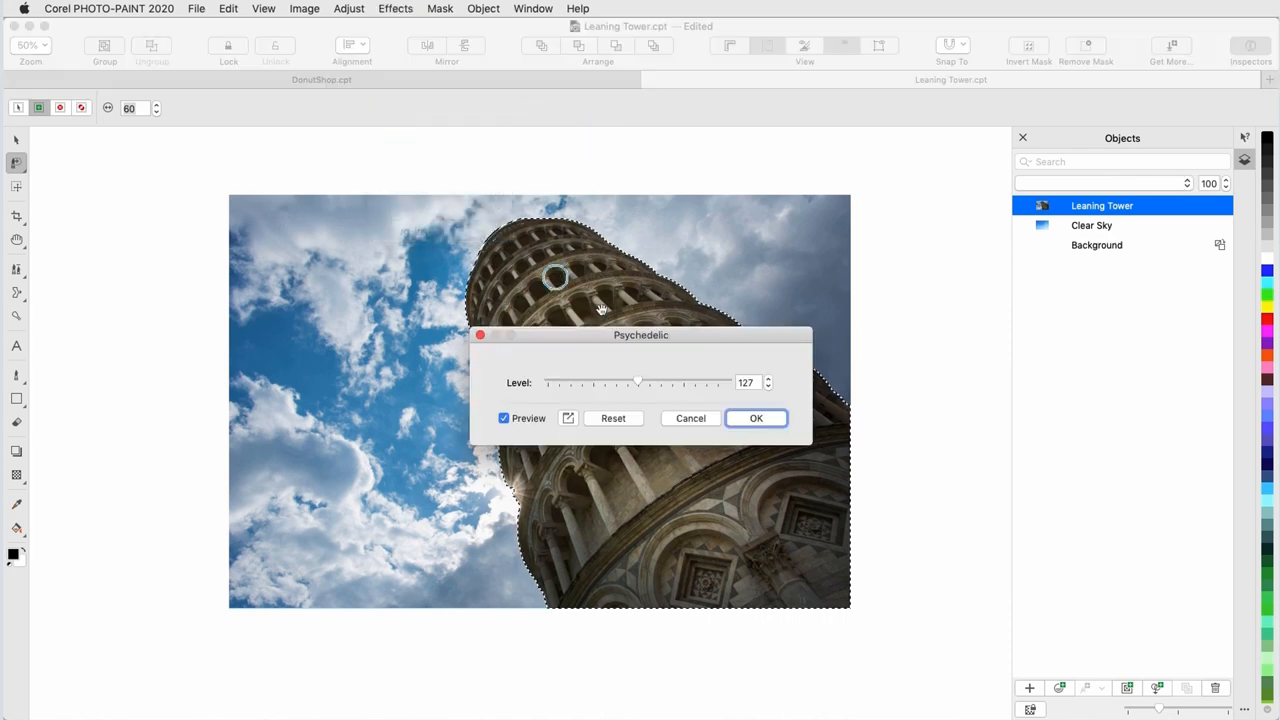
{"action": "left_click_drag", "start_coordinate": [640, 335], "coordinate": [265, 447]}
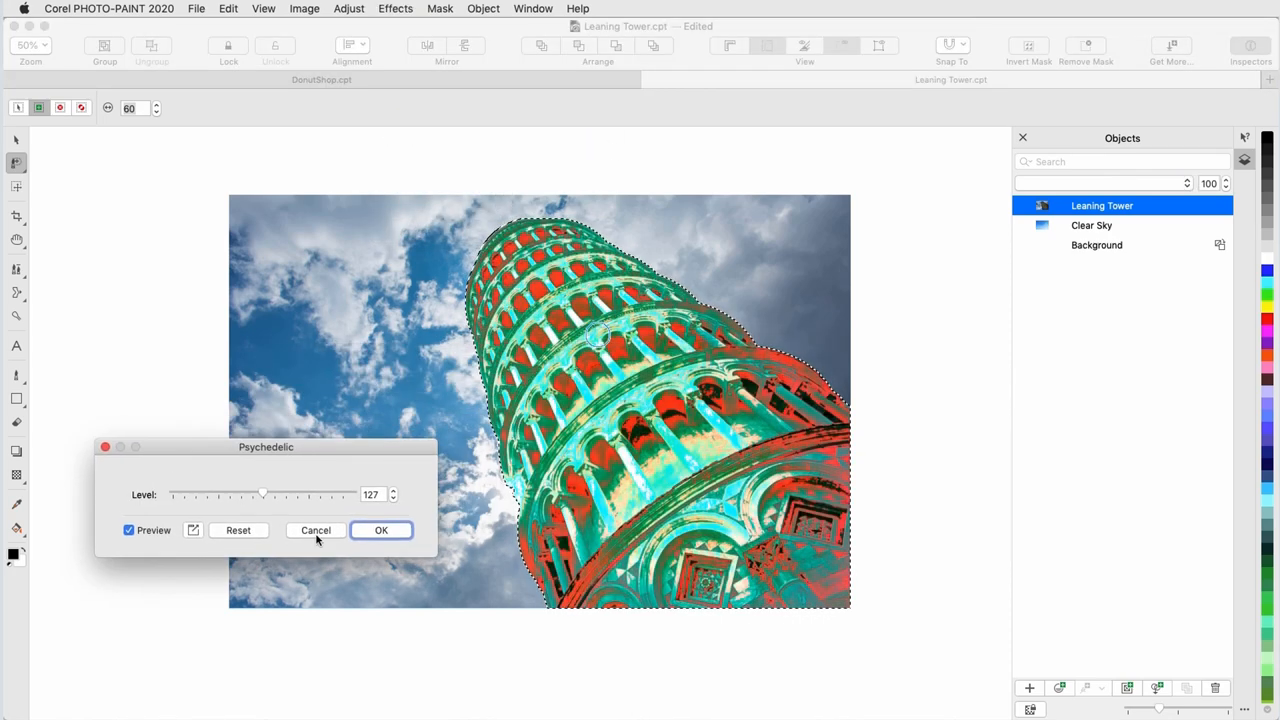
{"action": "left_click", "coordinate": [440, 8]}
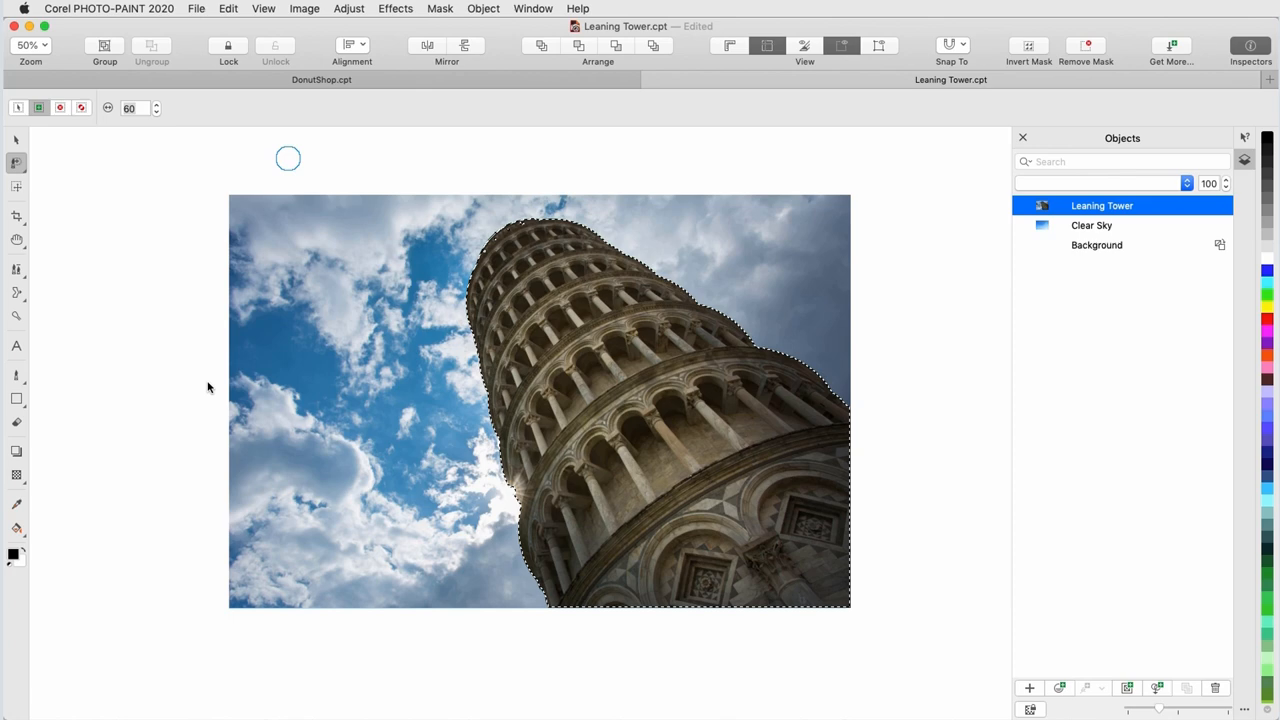
- Apply Uniform Add Noise to the sky around the tower
{"action": "left_click", "coordinate": [395, 8]}
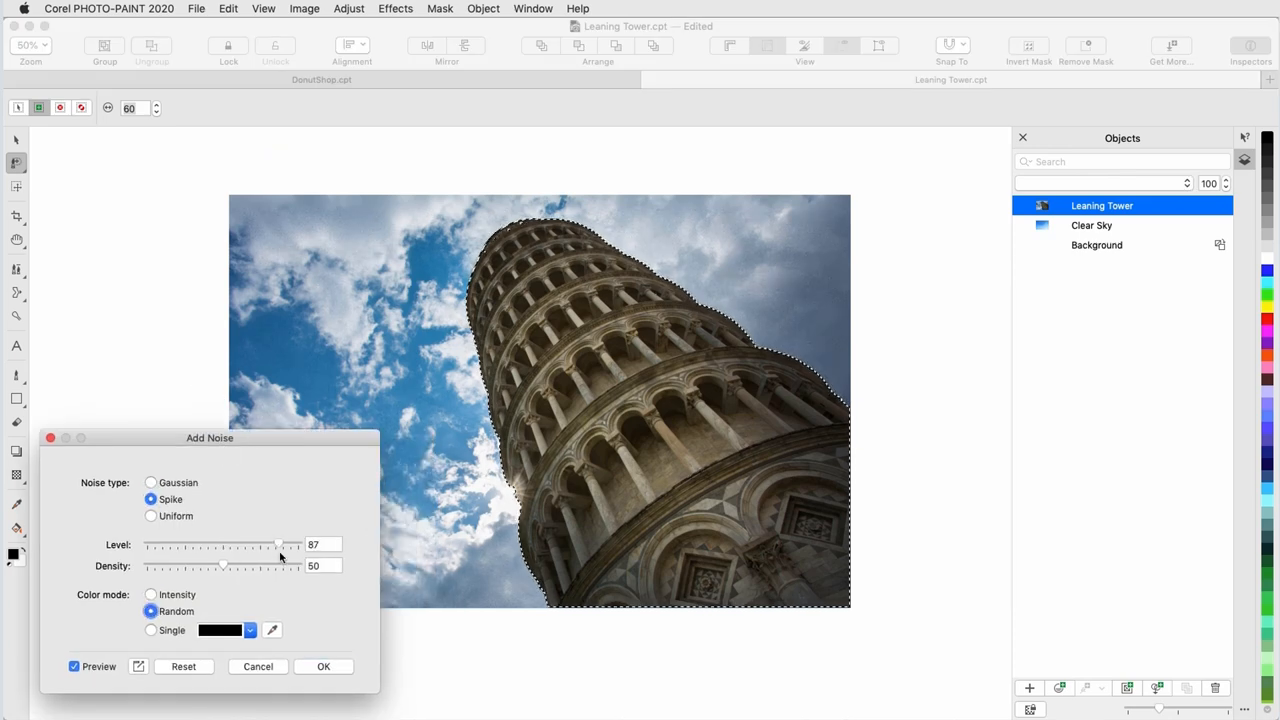
{"action": "left_click", "coordinate": [150, 515]}
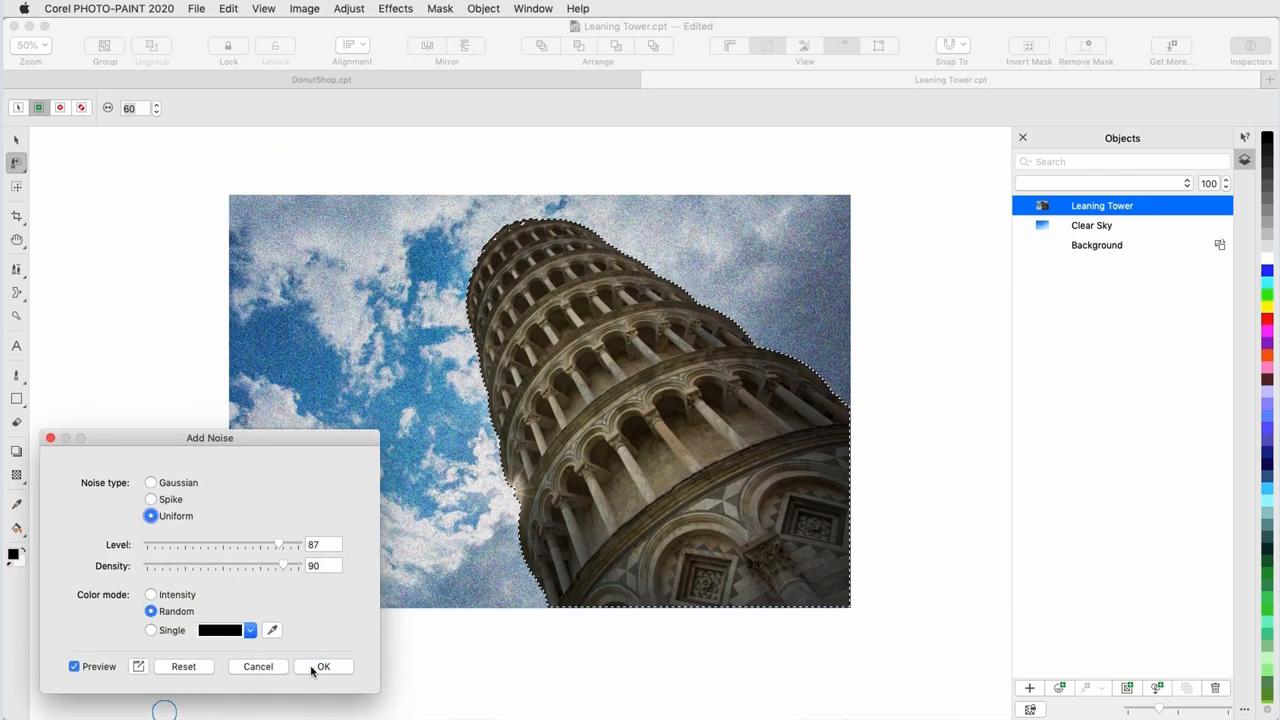
{"action": "left_click", "coordinate": [323, 666]}
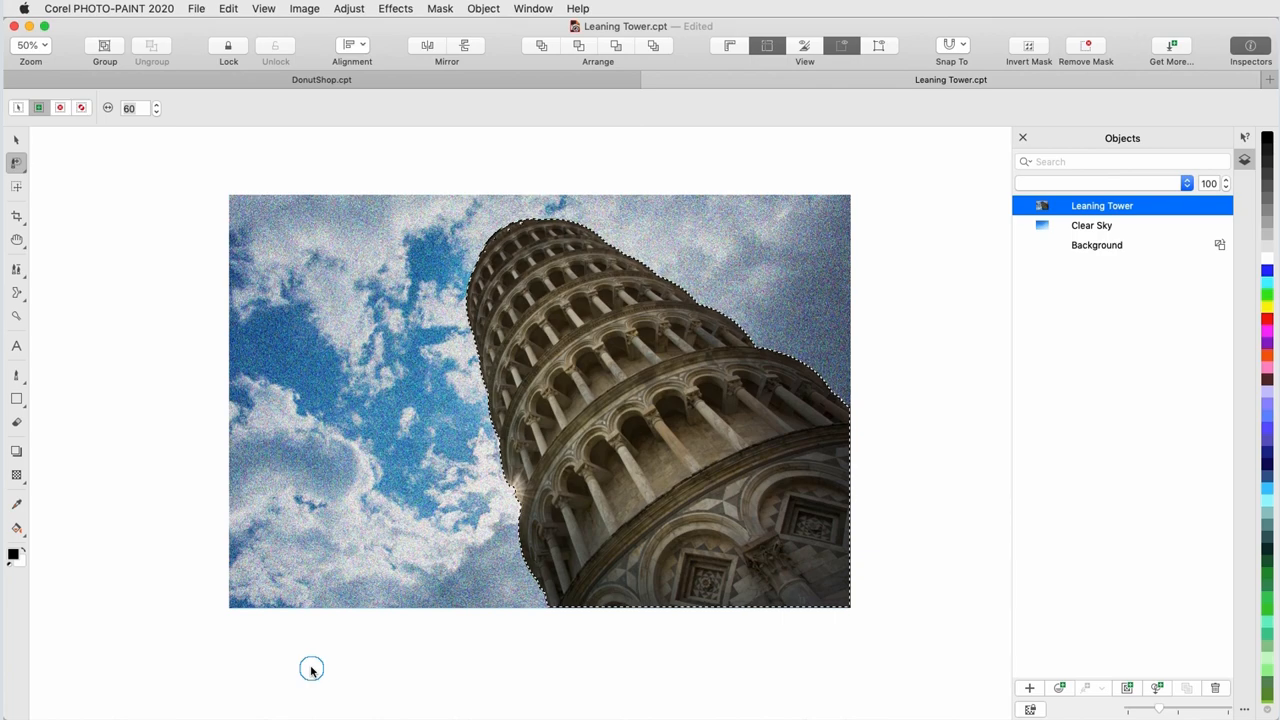
{"action": "left_click", "coordinate": [321, 79]}
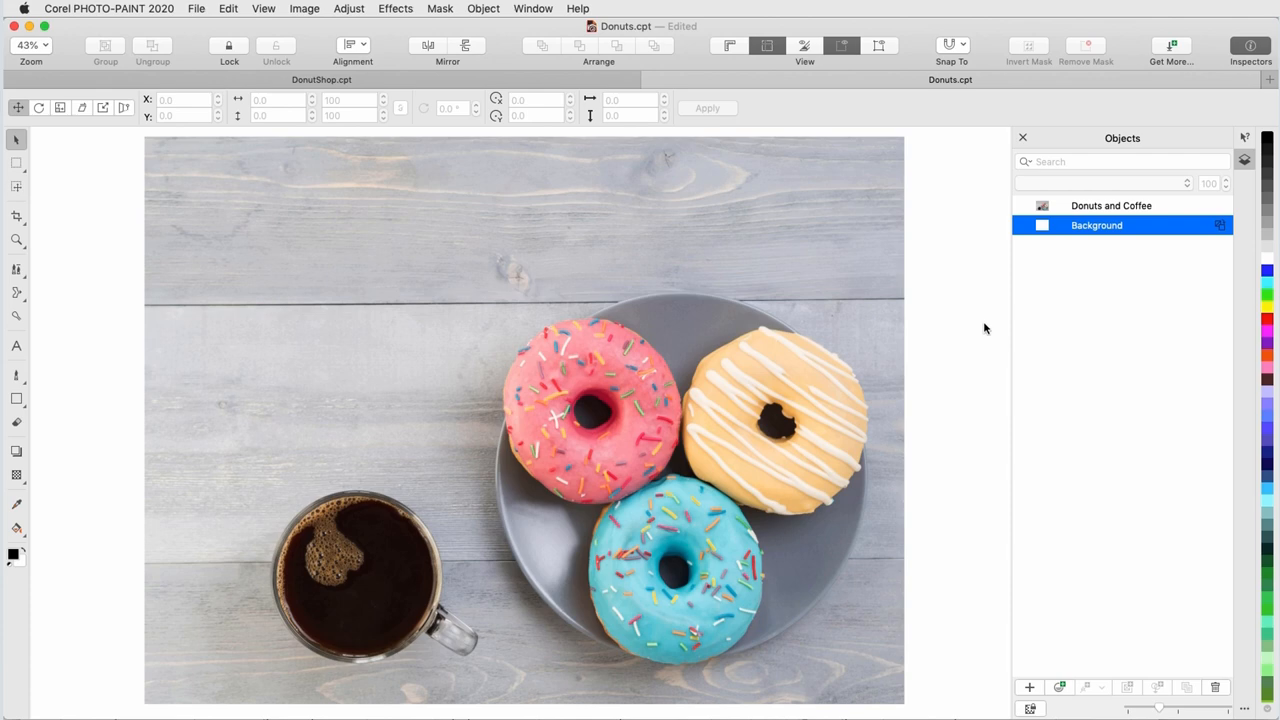
- Select the Donuts and Coffee object and choose the Ellipse Mask tool for the pink donut
{"action": "left_click", "coordinate": [1111, 205]}
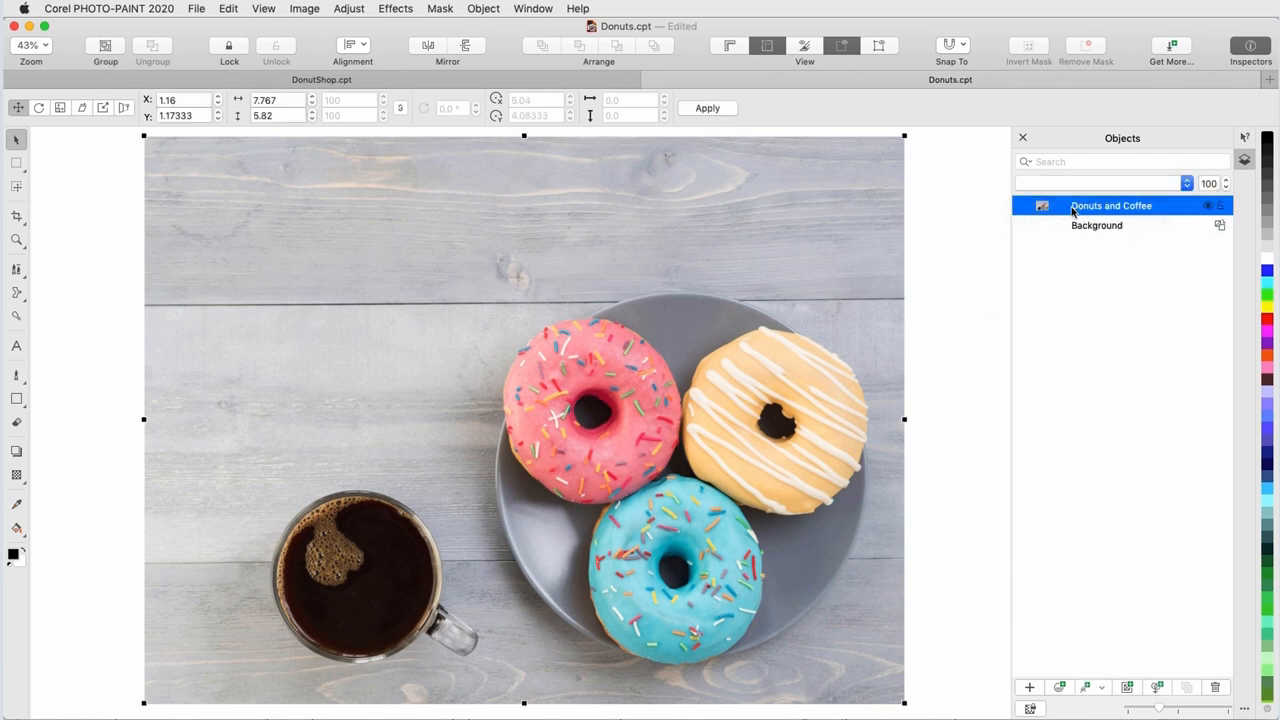
{"action": "left_click", "coordinate": [16, 161]}
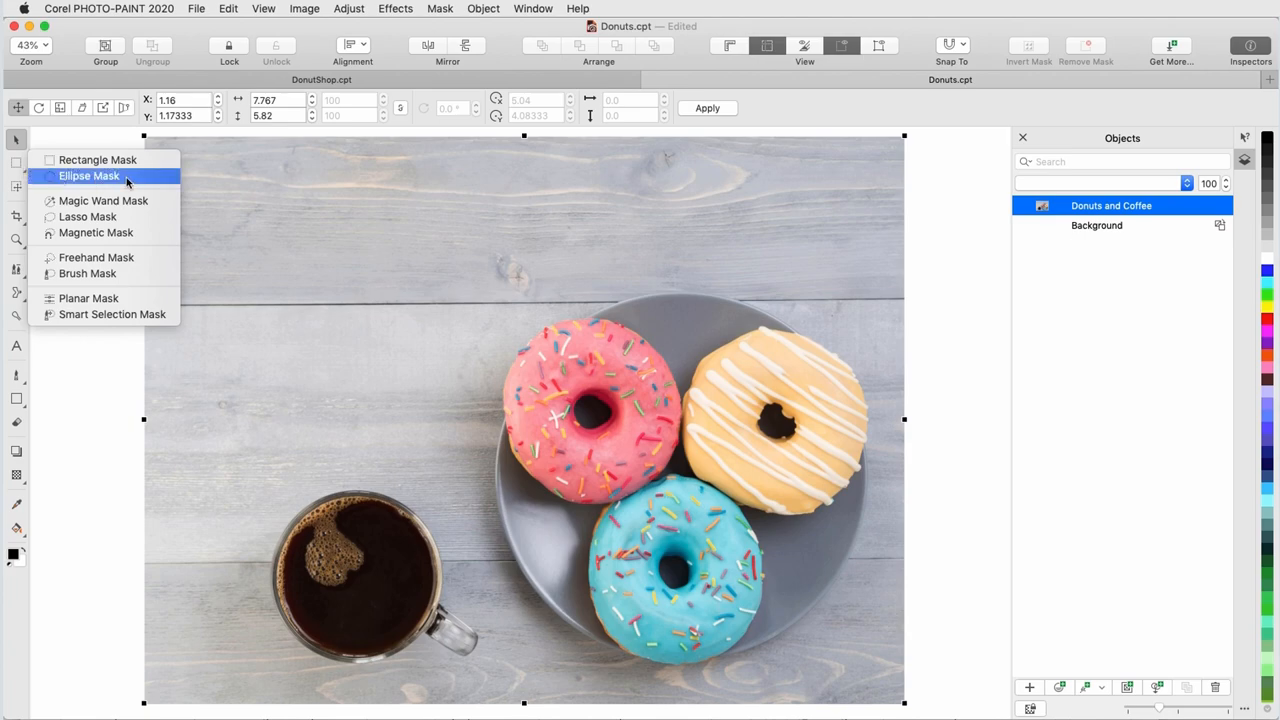
{"action": "left_click", "coordinate": [89, 176]}
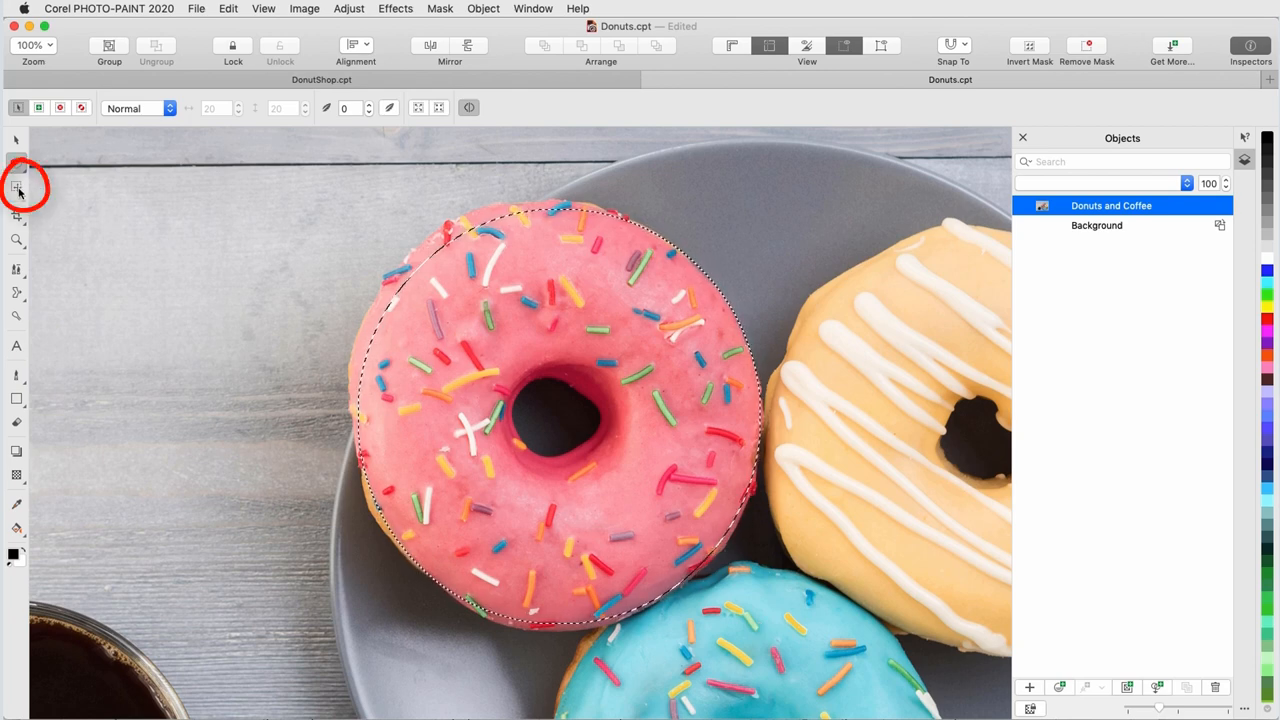
- Switch to the Mask Transform tool to reshape the donut's ellipse mask
{"action": "left_click", "coordinate": [17, 187]}
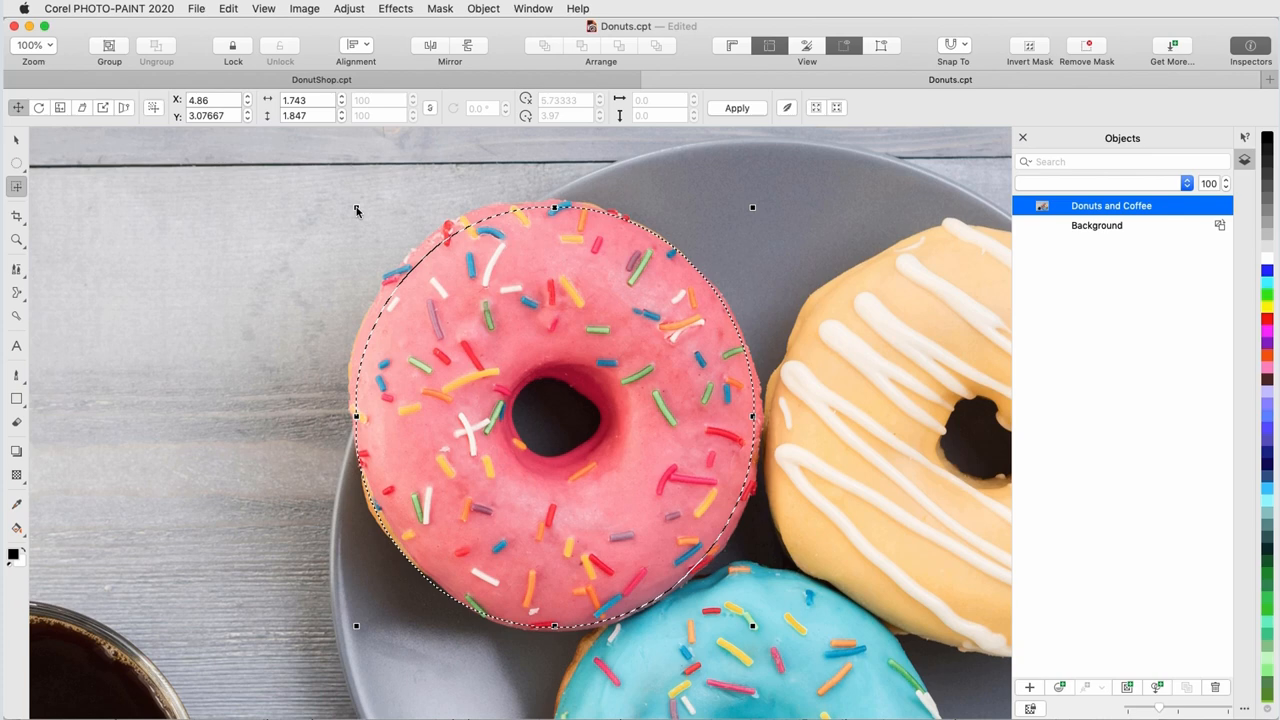
- Turn on Mask Overlay and invert the mask to select everything except the donut
{"action": "left_click", "coordinate": [440, 8]}
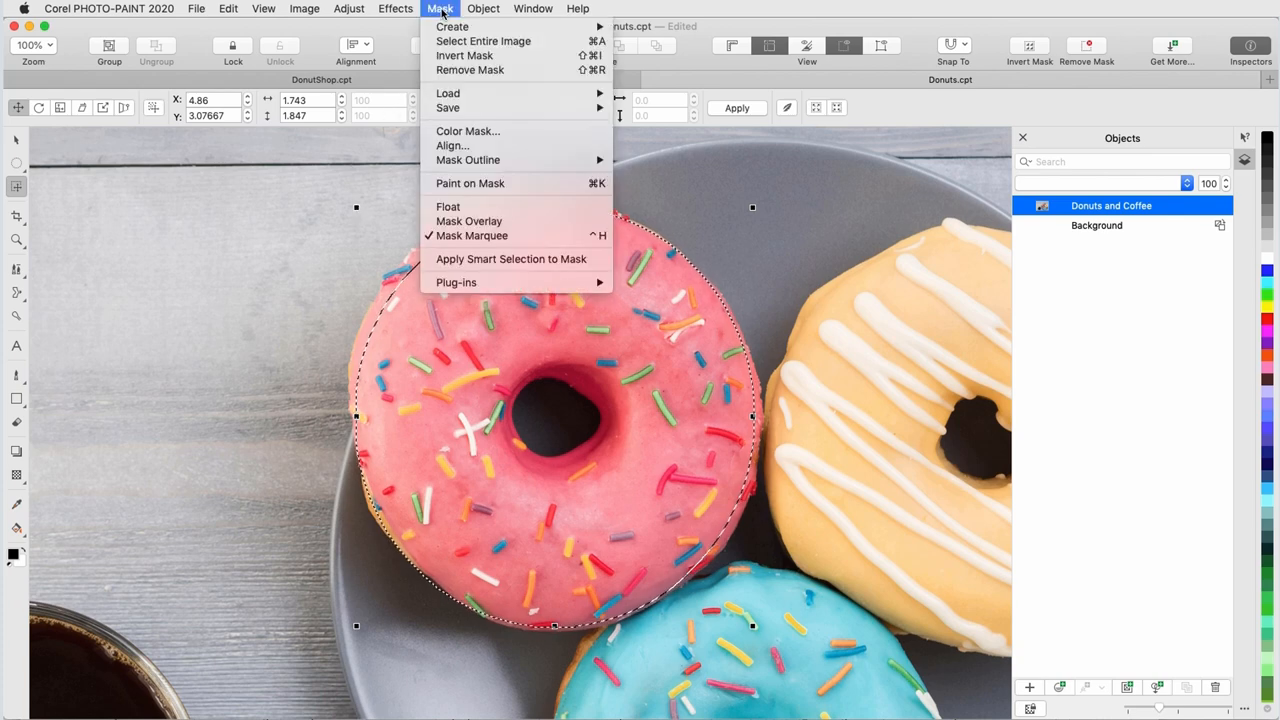
{"action": "mouse_move", "coordinate": [469, 221]}
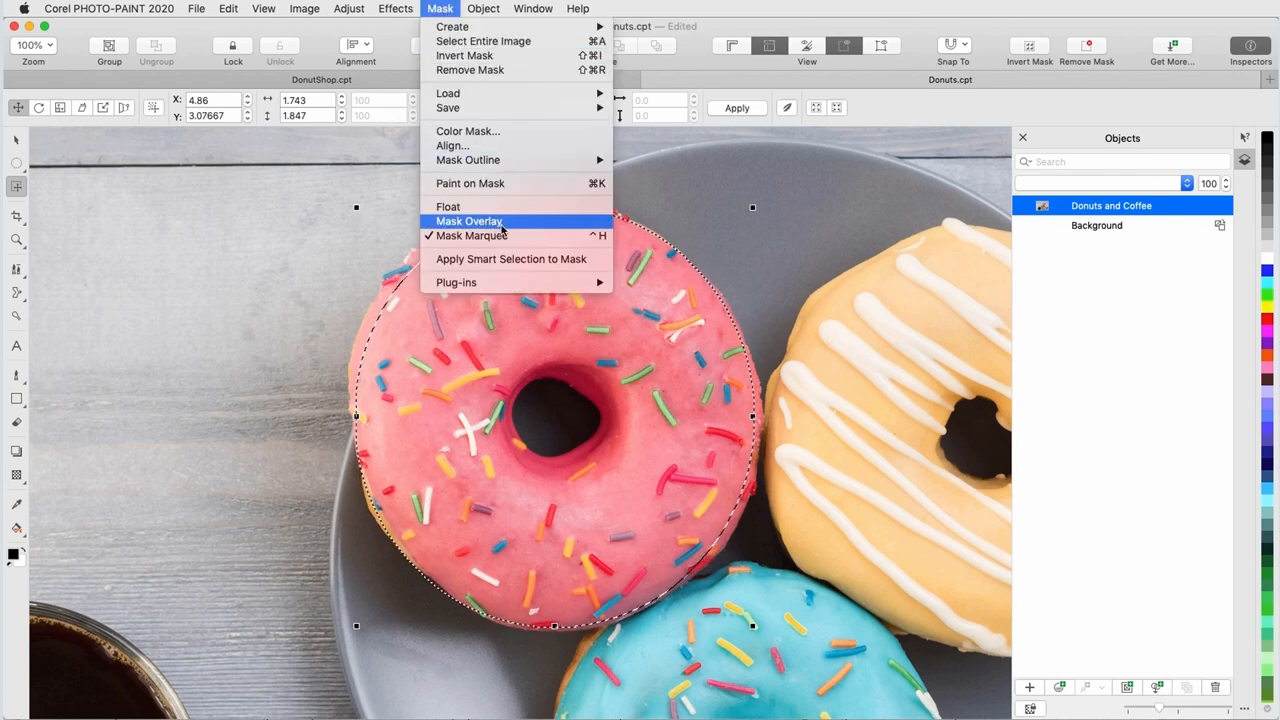
{"action": "left_click", "coordinate": [469, 221]}
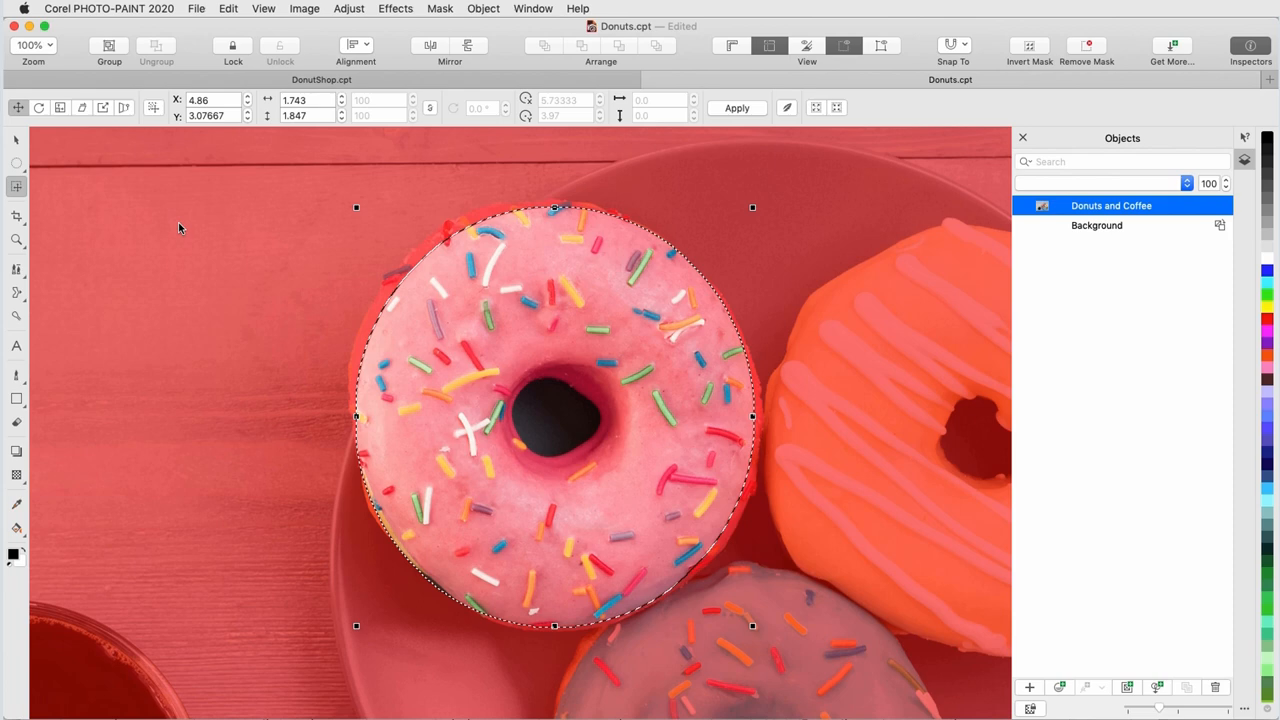
{"action": "mouse_move", "coordinate": [448, 14]}
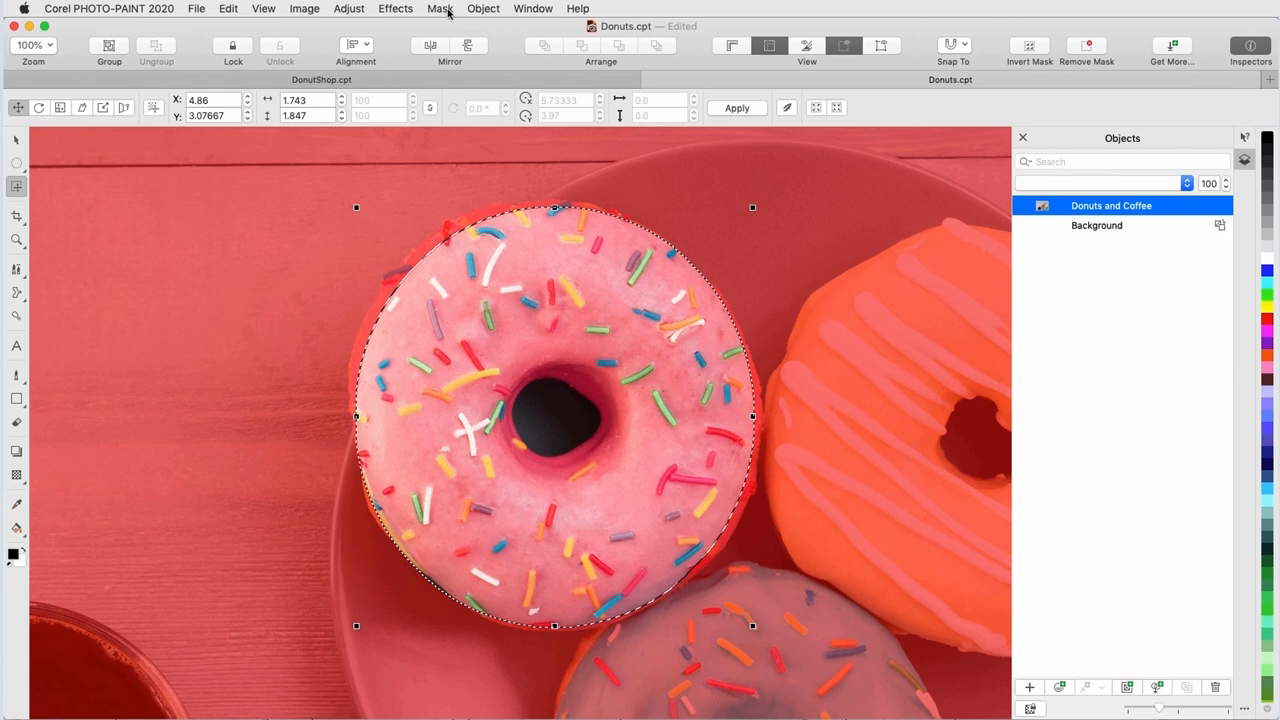
{"action": "left_click", "coordinate": [439, 8]}
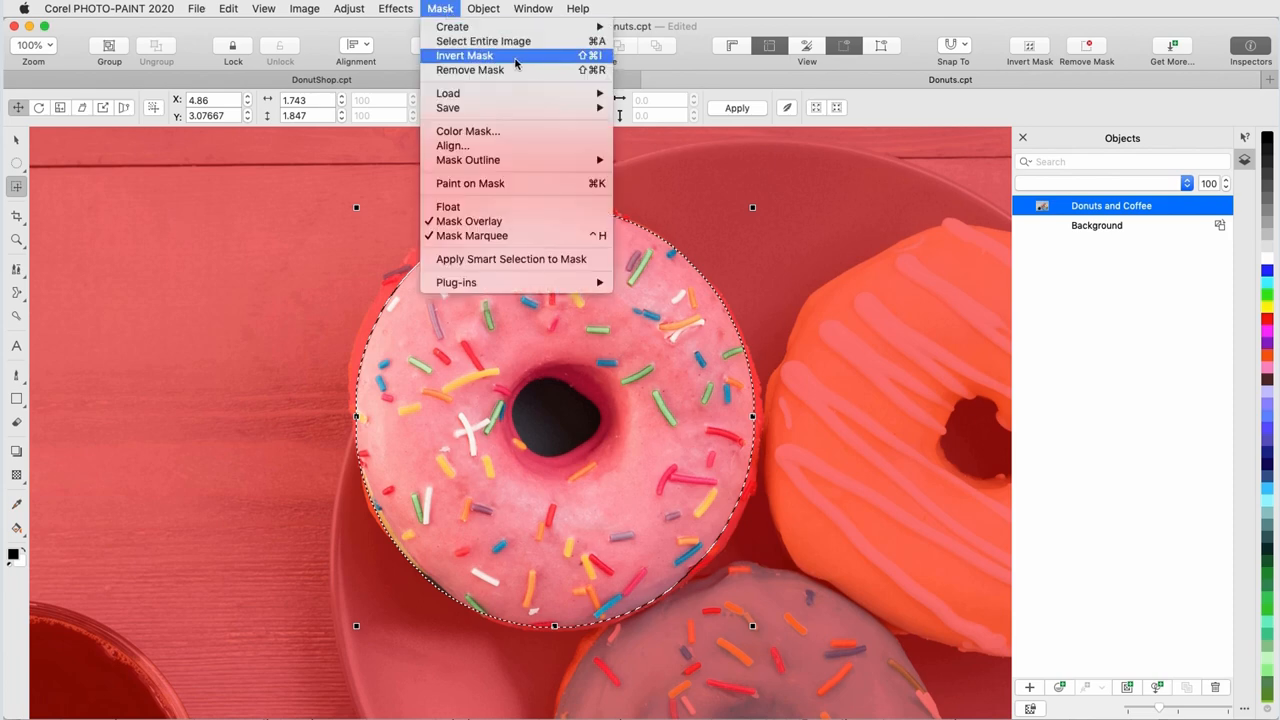
{"action": "left_click", "coordinate": [464, 55]}
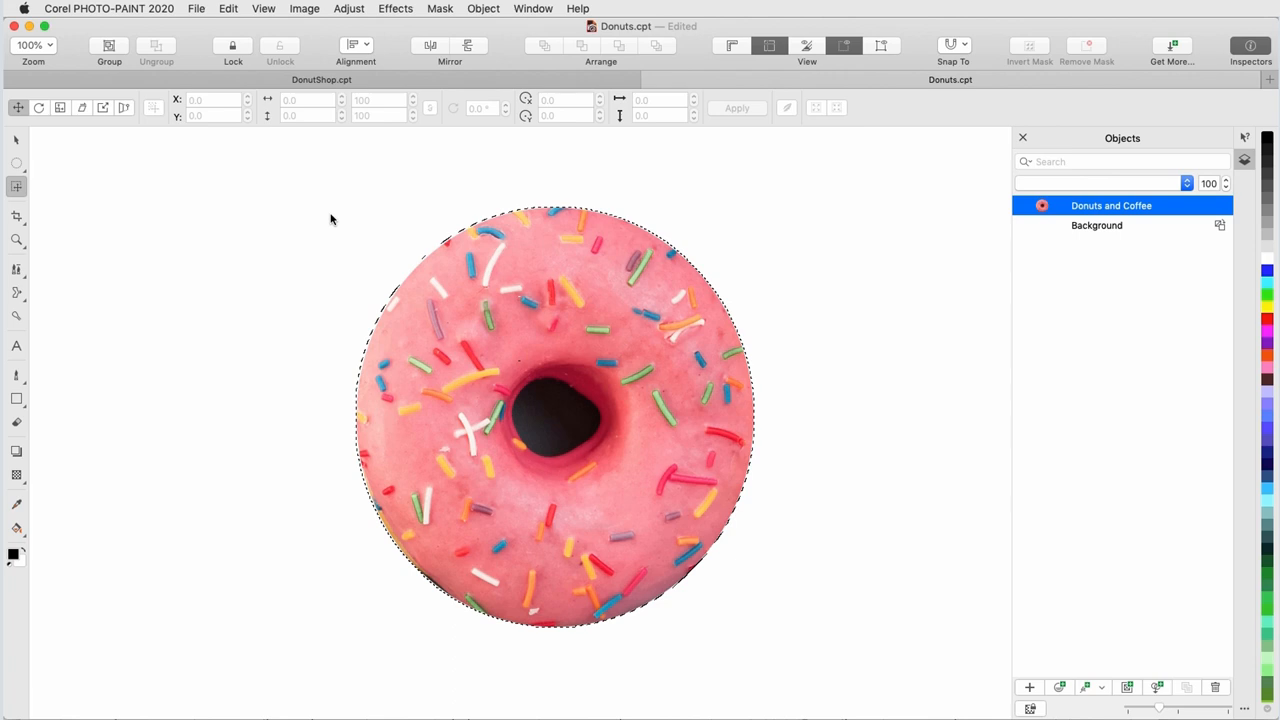
{"action": "mouse_move", "coordinate": [100, 190]}
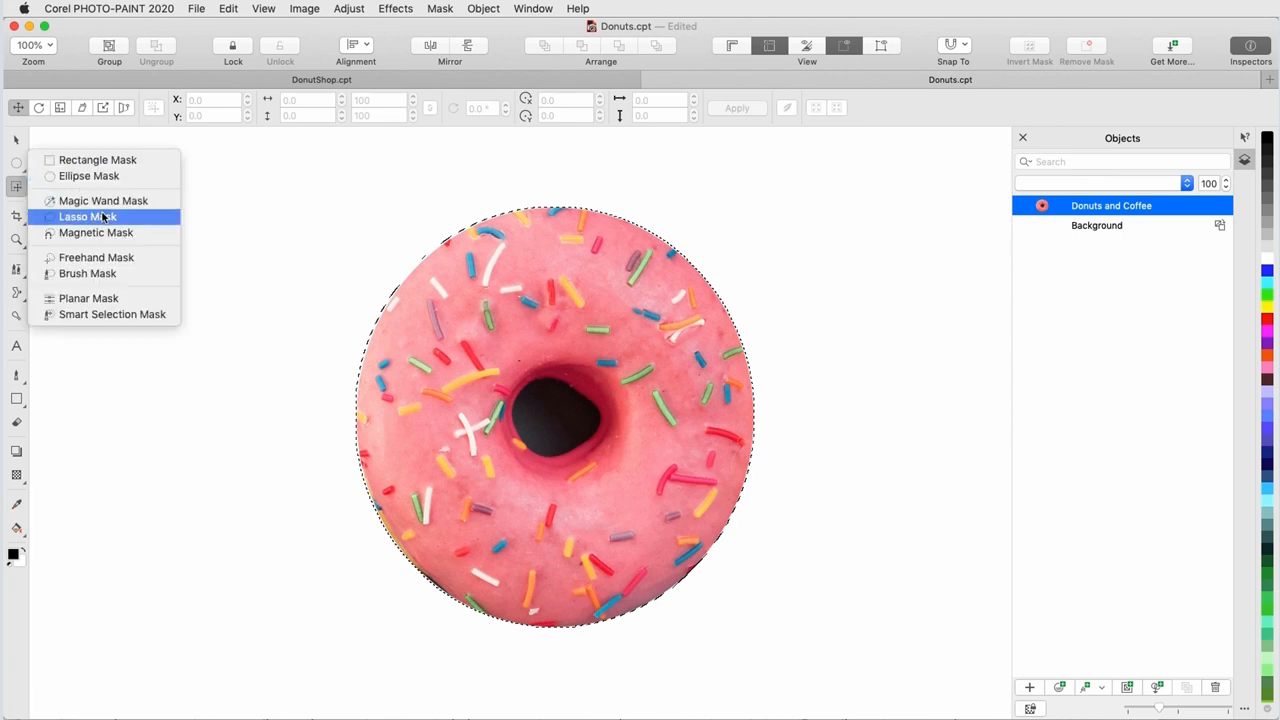
- Lasso-mask the donut's dark centre hole and cut it away
{"action": "left_click", "coordinate": [103, 200]}
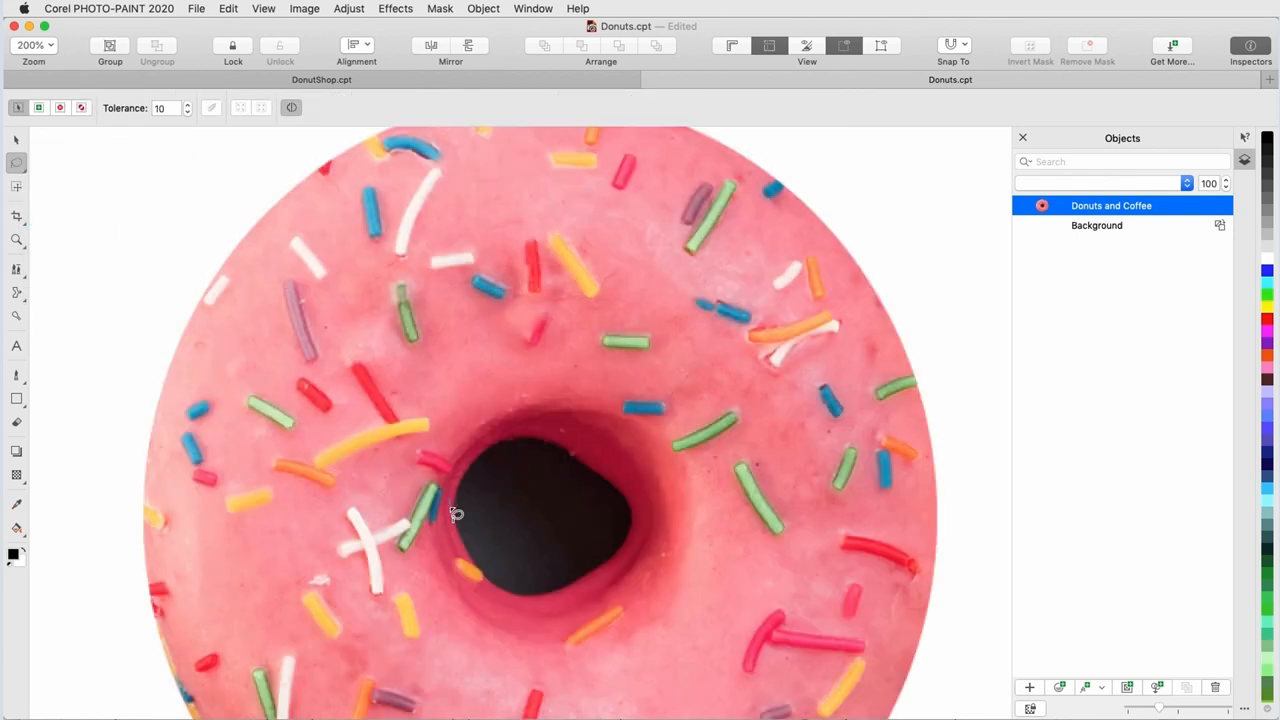
{"action": "left_click_drag", "start_coordinate": [452, 508], "coordinate": [643, 530]}
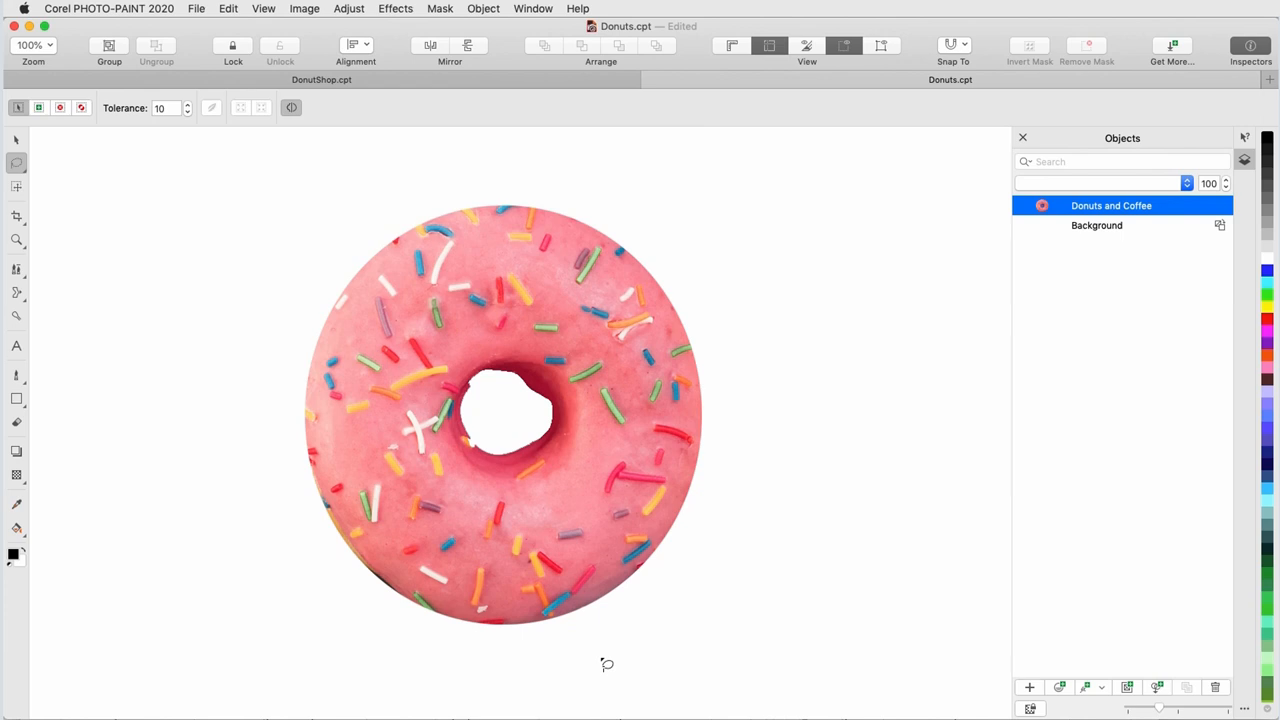
{"action": "mouse_move", "coordinate": [535, 563]}
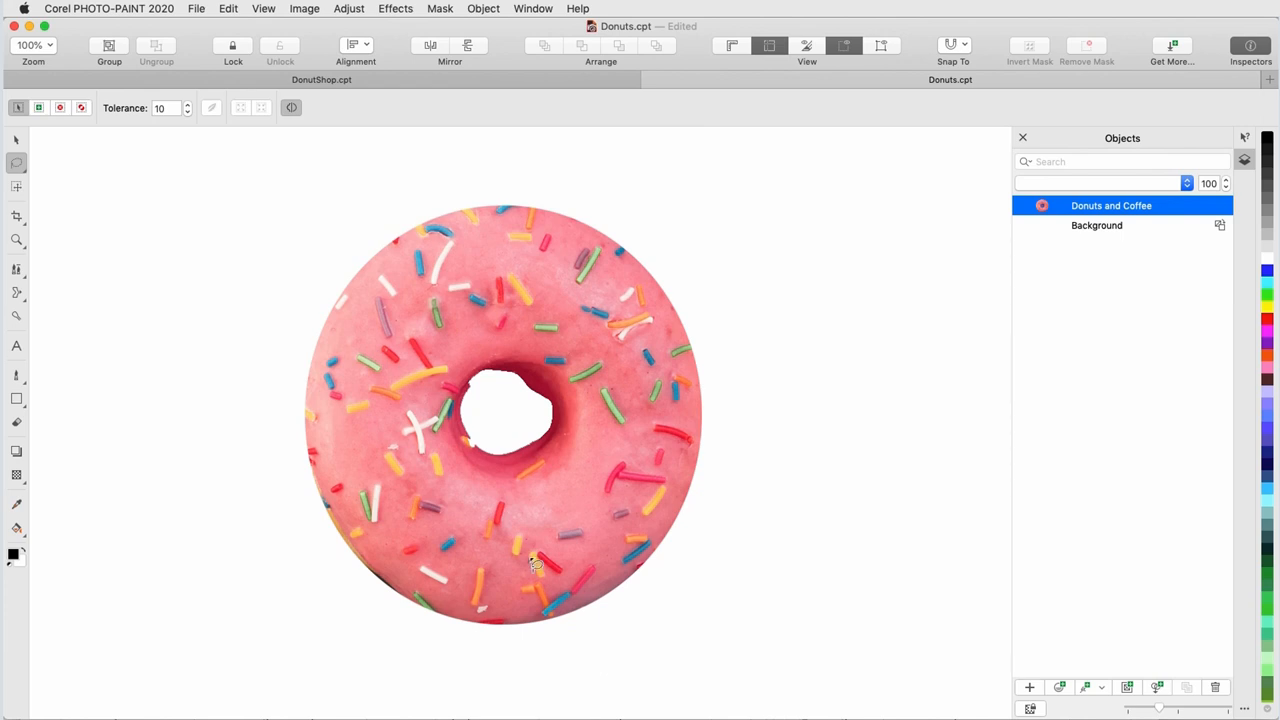
{"action": "left_click", "coordinate": [321, 79]}
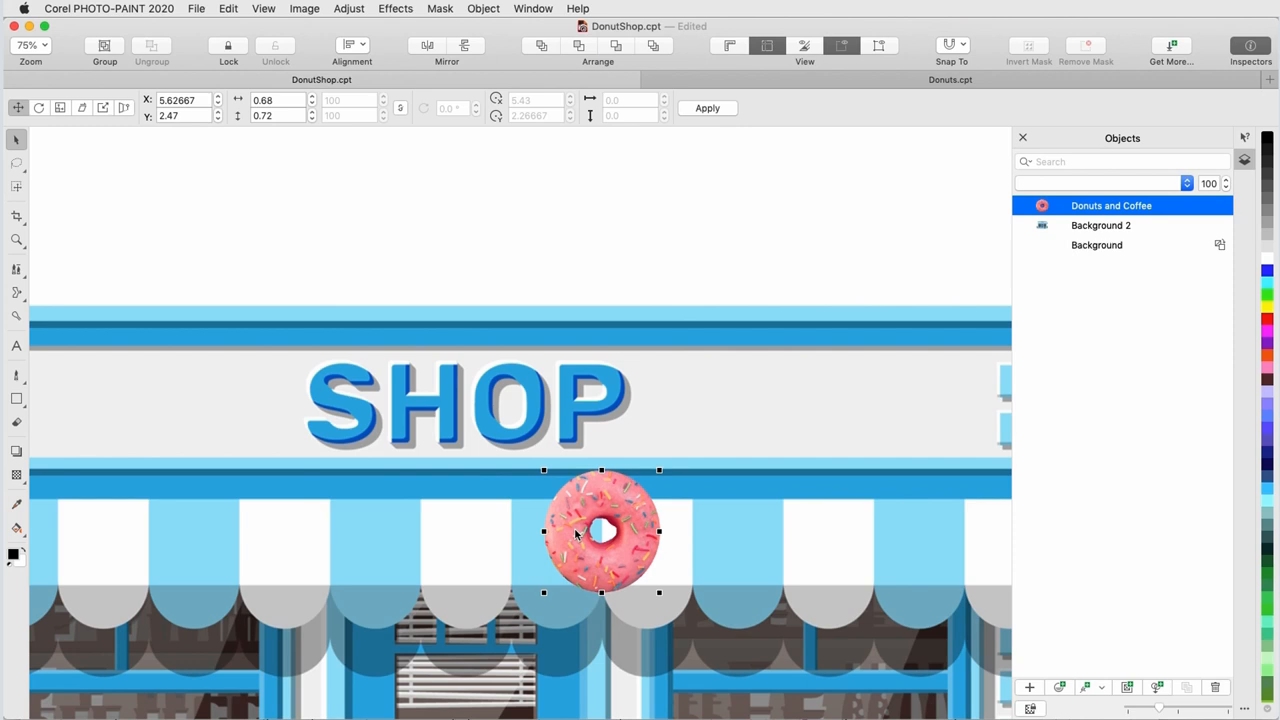
- Move the pink donut object onto the shop awning
{"action": "left_click_drag", "start_coordinate": [601, 531], "coordinate": [513, 400]}
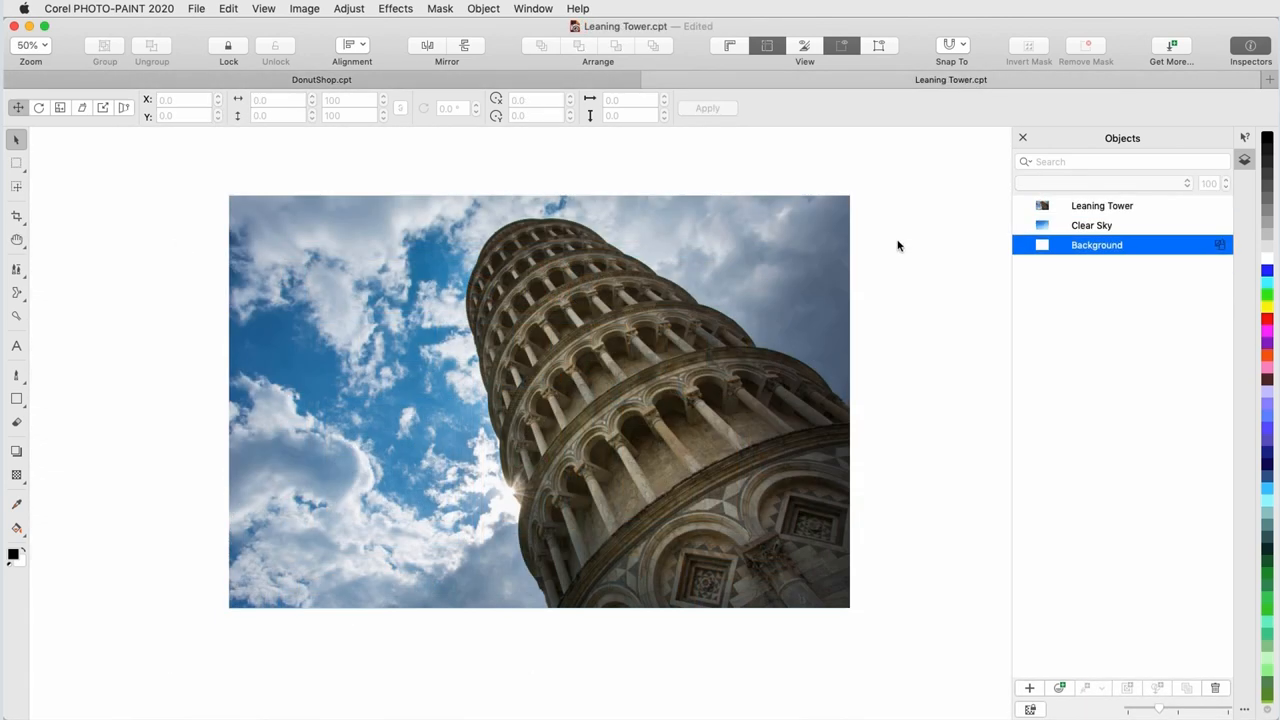
{"action": "mouse_move", "coordinate": [904, 226]}
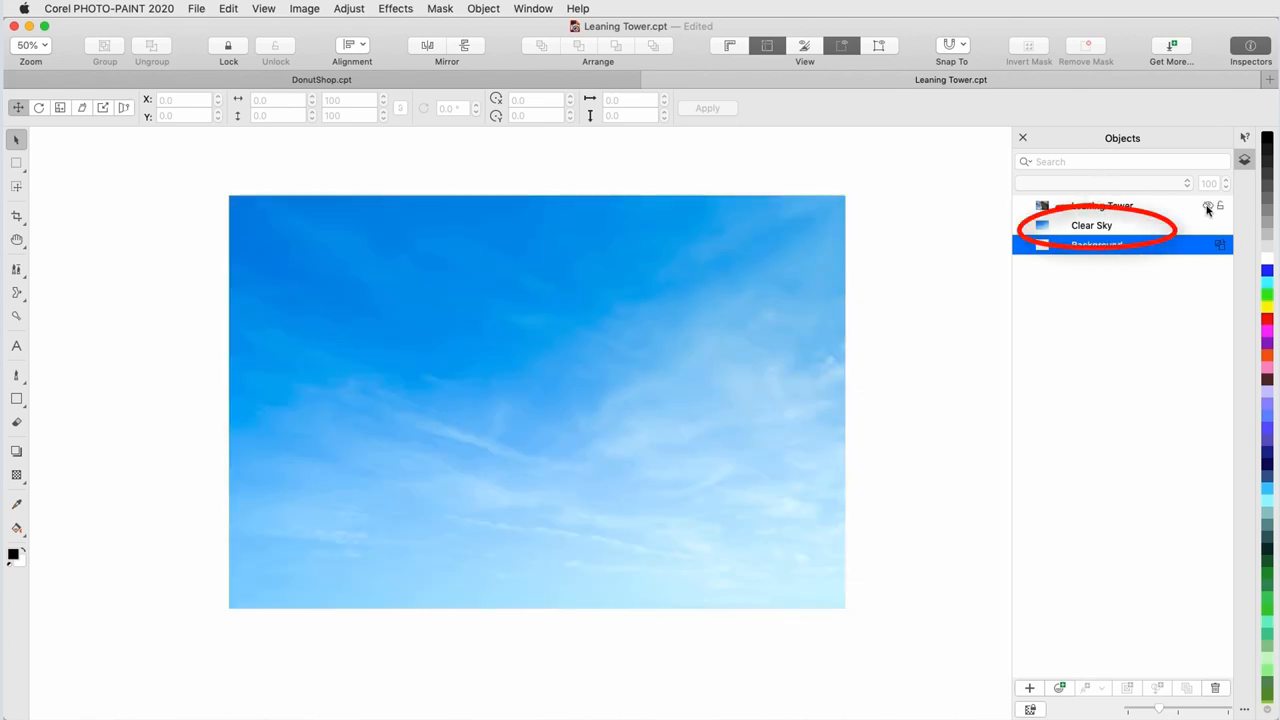
- Show and select the Leaning Tower object, then magic-wand mask it with tolerance 12
{"action": "left_click", "coordinate": [1207, 206]}
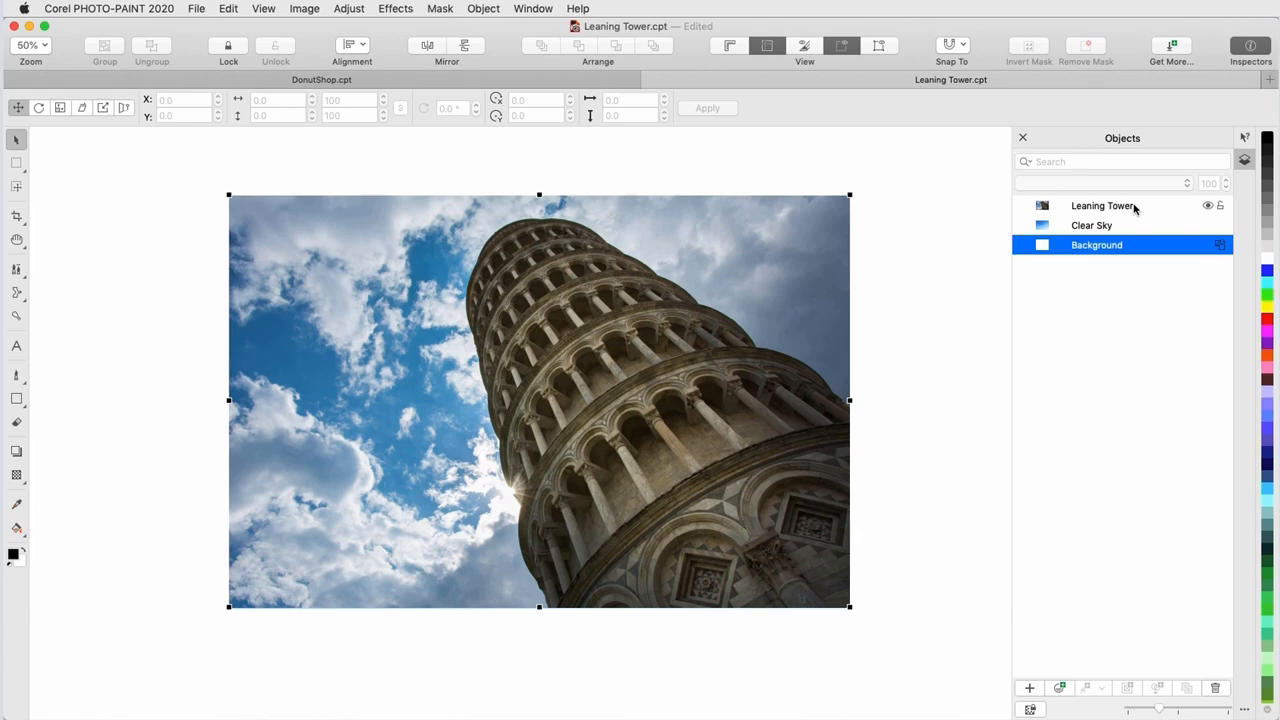
{"action": "left_click", "coordinate": [1102, 205]}
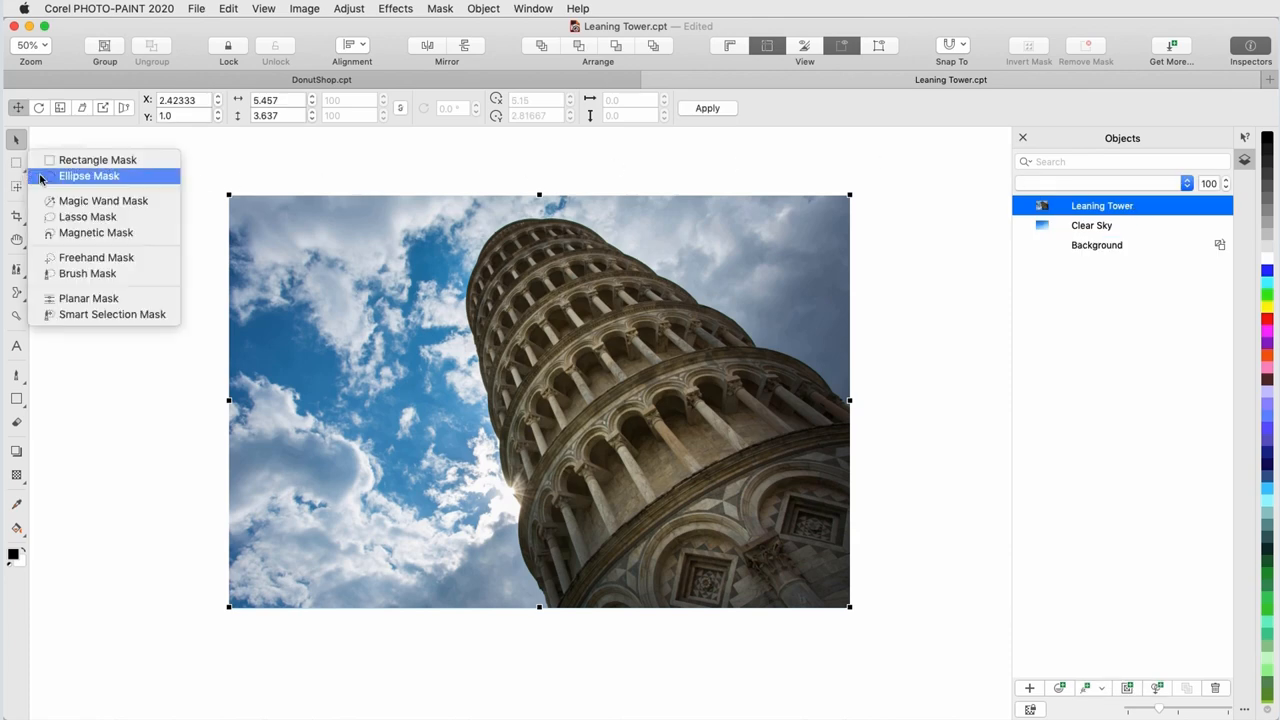
{"action": "left_click", "coordinate": [103, 200]}
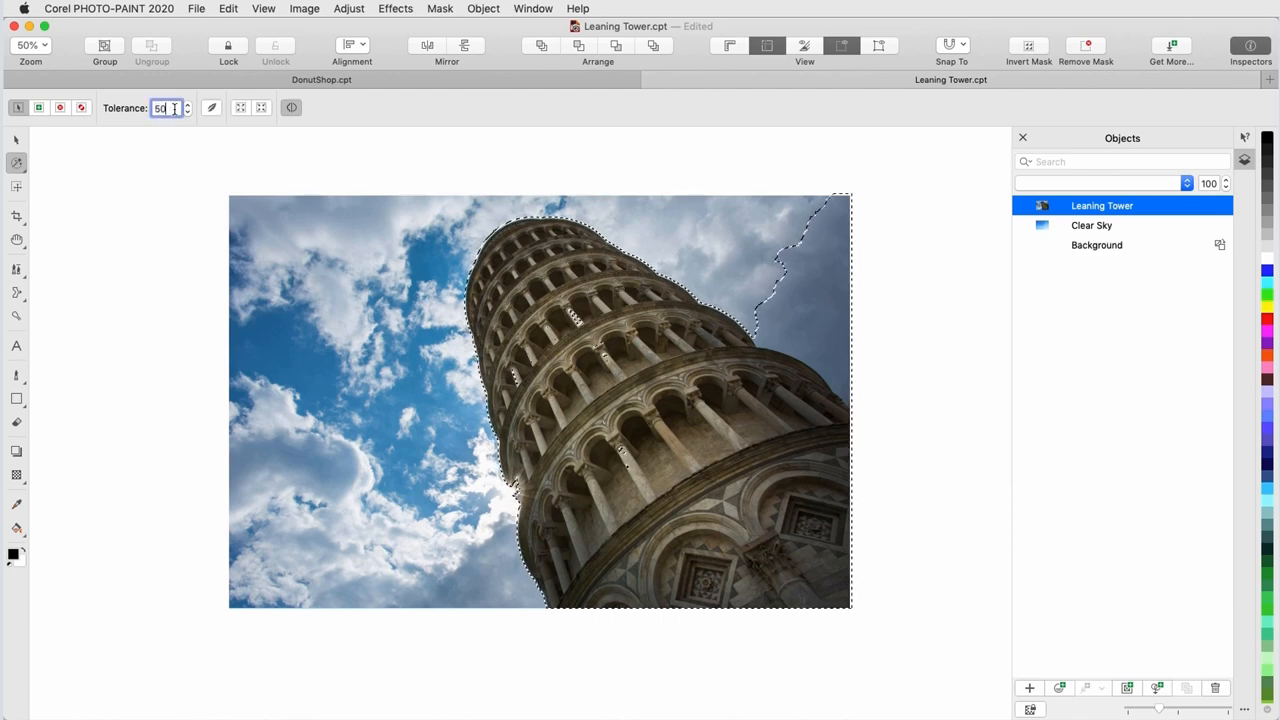
{"action": "type", "text": "12"}
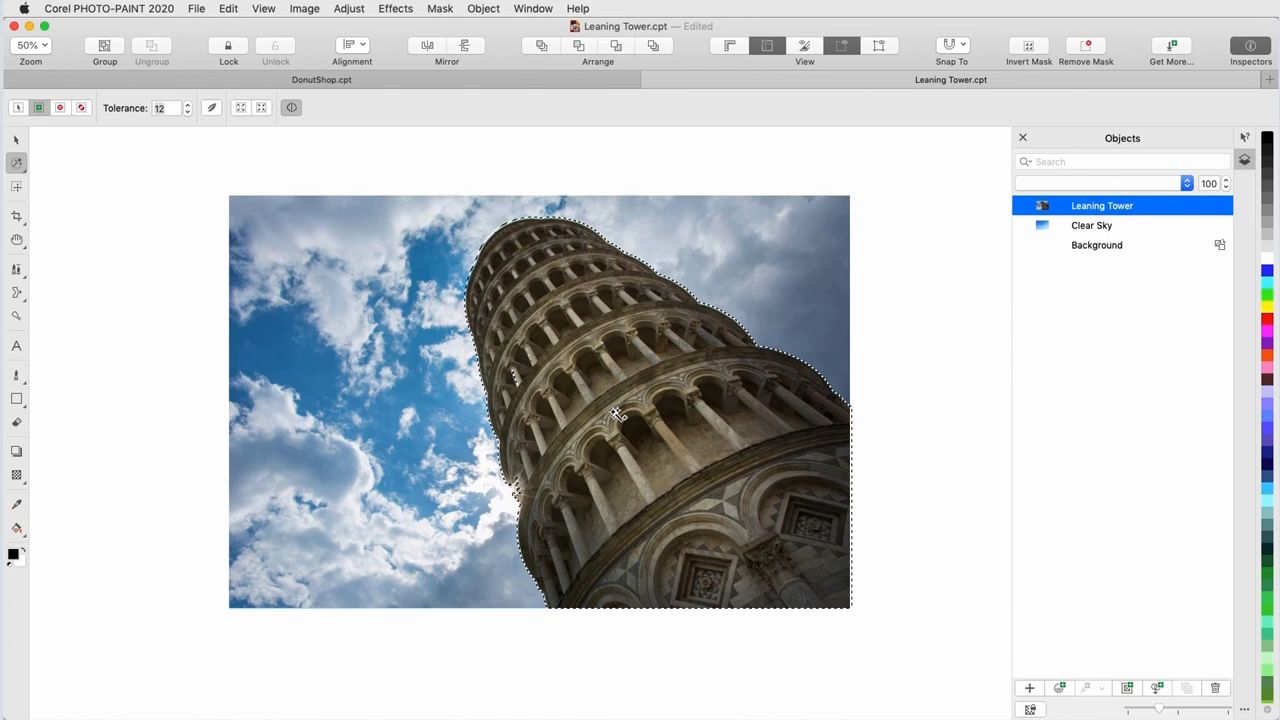
{"action": "mouse_move", "coordinate": [655, 408]}
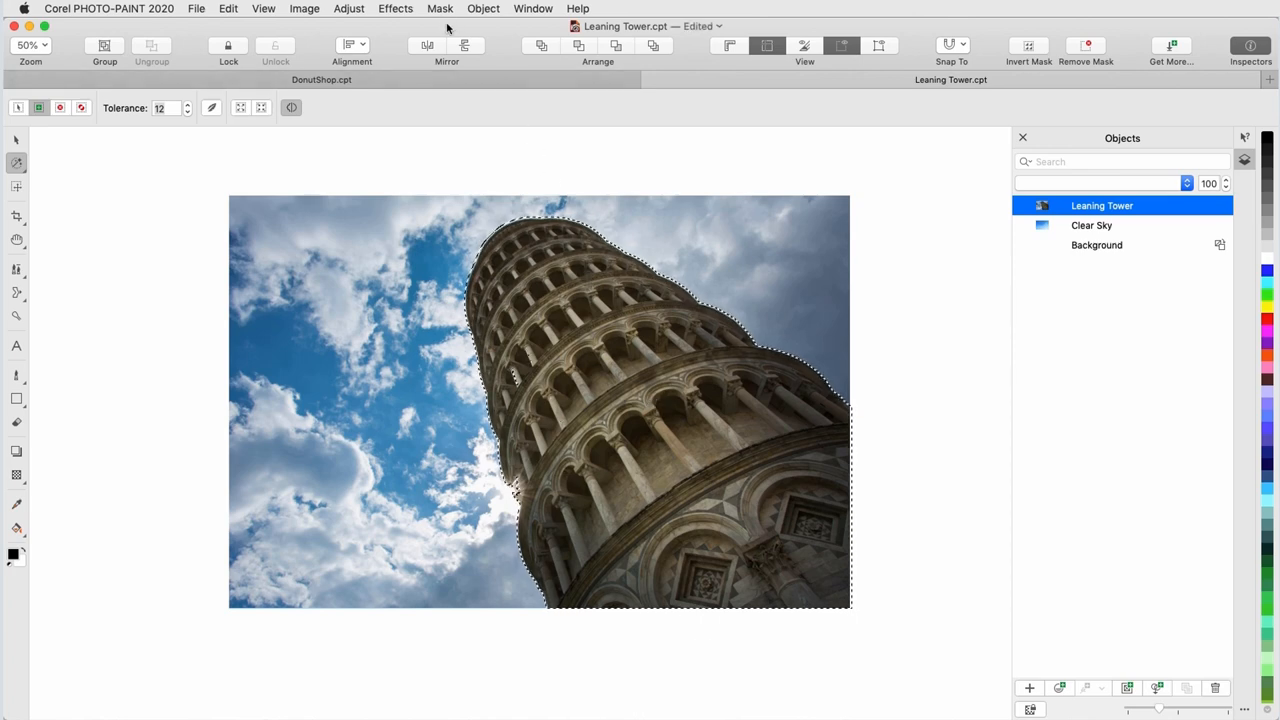
- Smart-selection mask the tower and preview the Psychedelic effect at level 127
{"action": "left_click", "coordinate": [440, 8]}
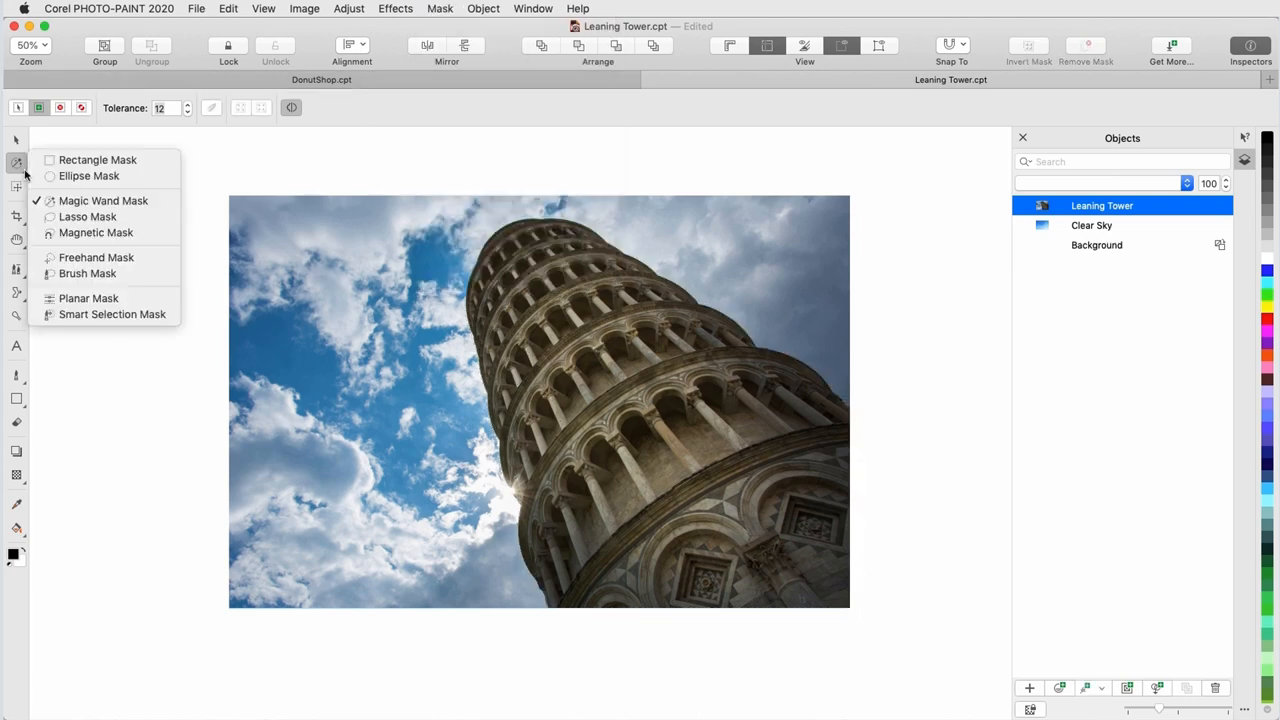
{"action": "mouse_move", "coordinate": [112, 314]}
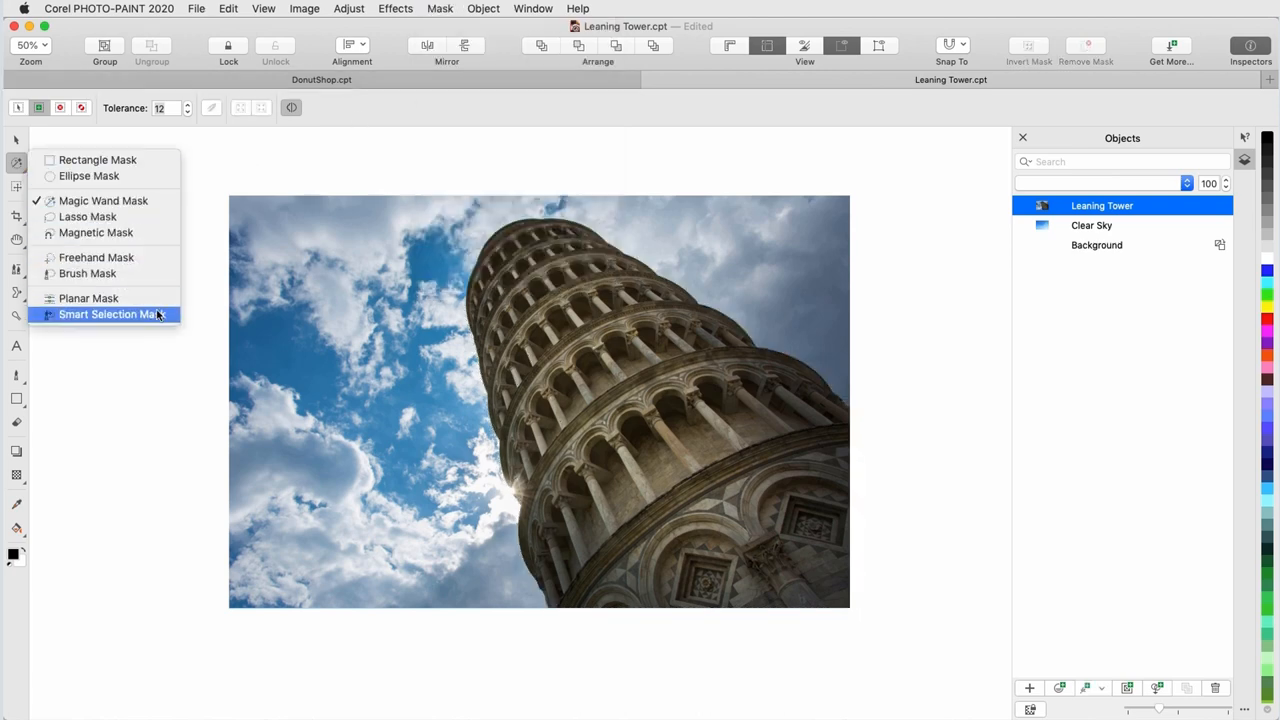
{"action": "left_click", "coordinate": [113, 314]}
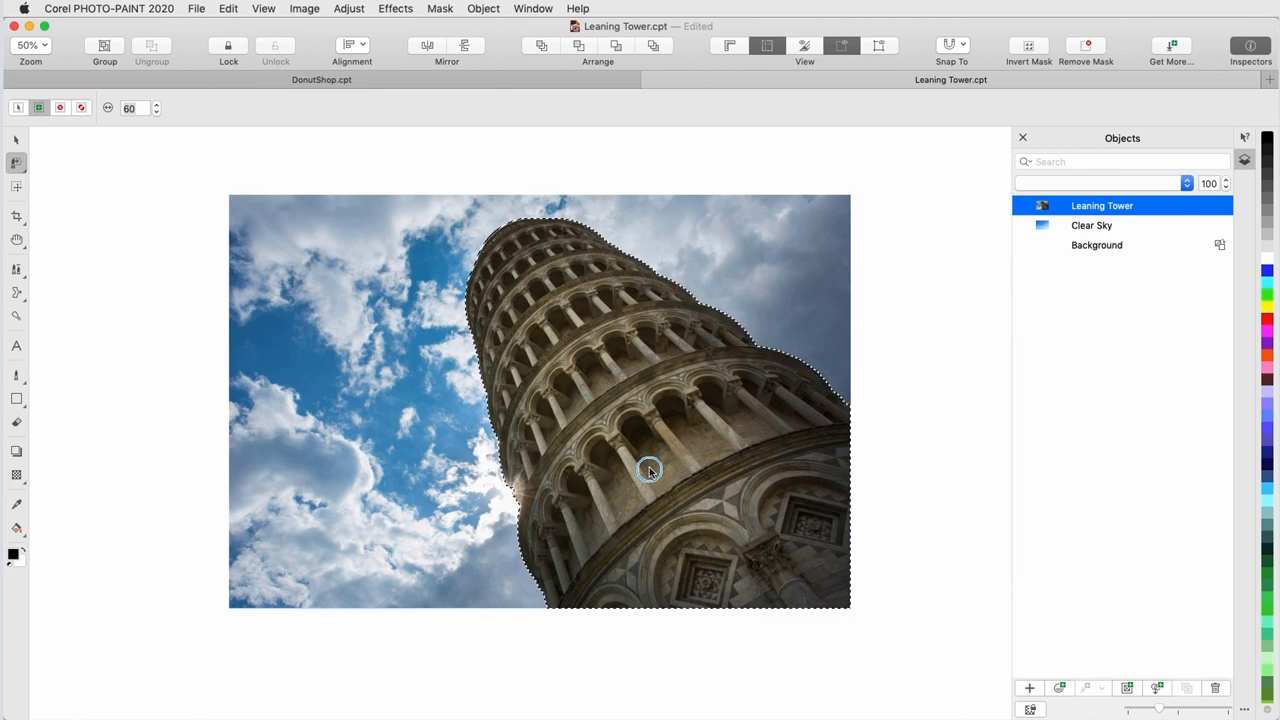
{"action": "left_click_drag", "start_coordinate": [650, 470], "coordinate": [417, 285]}
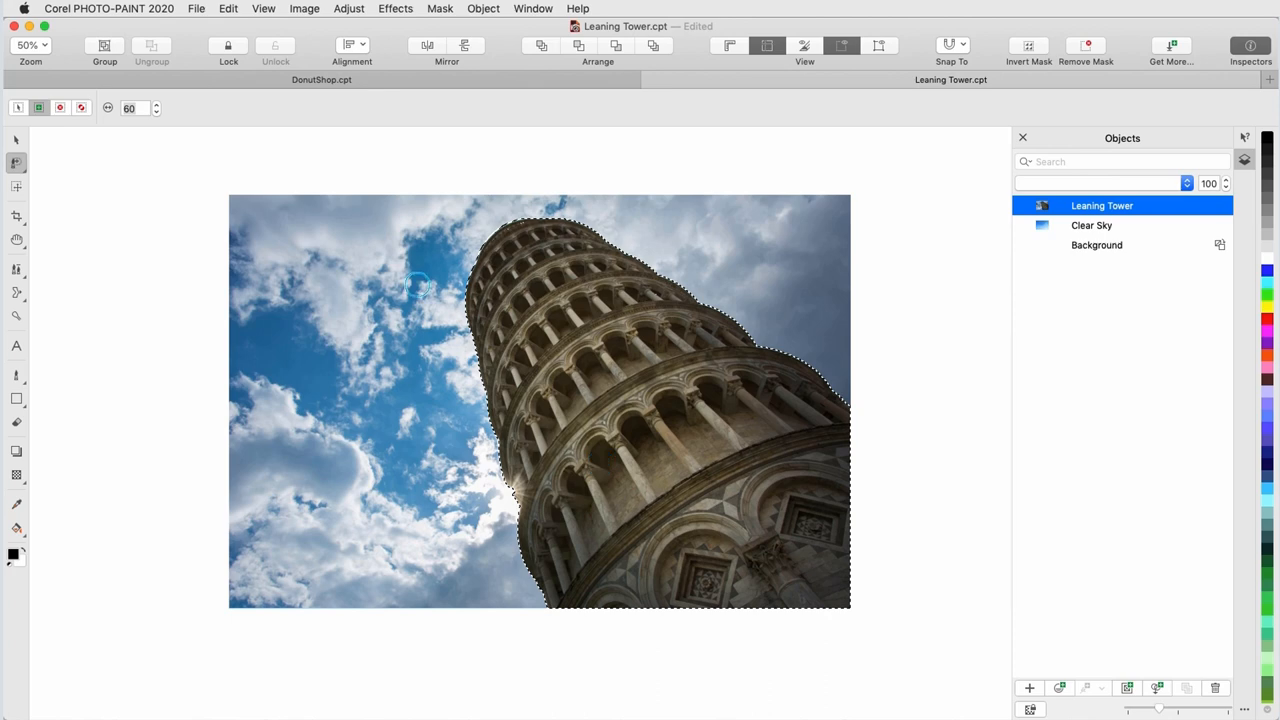
{"action": "left_click", "coordinate": [396, 8]}
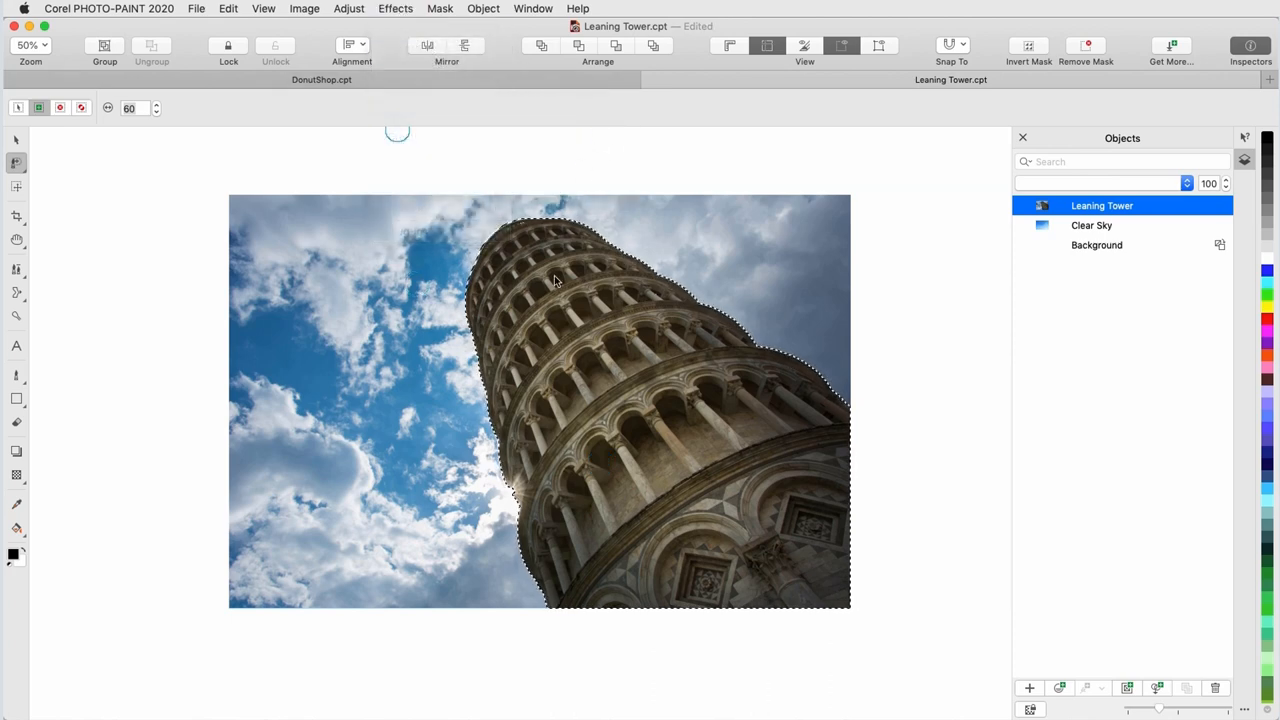
{"action": "left_click", "coordinate": [395, 8]}
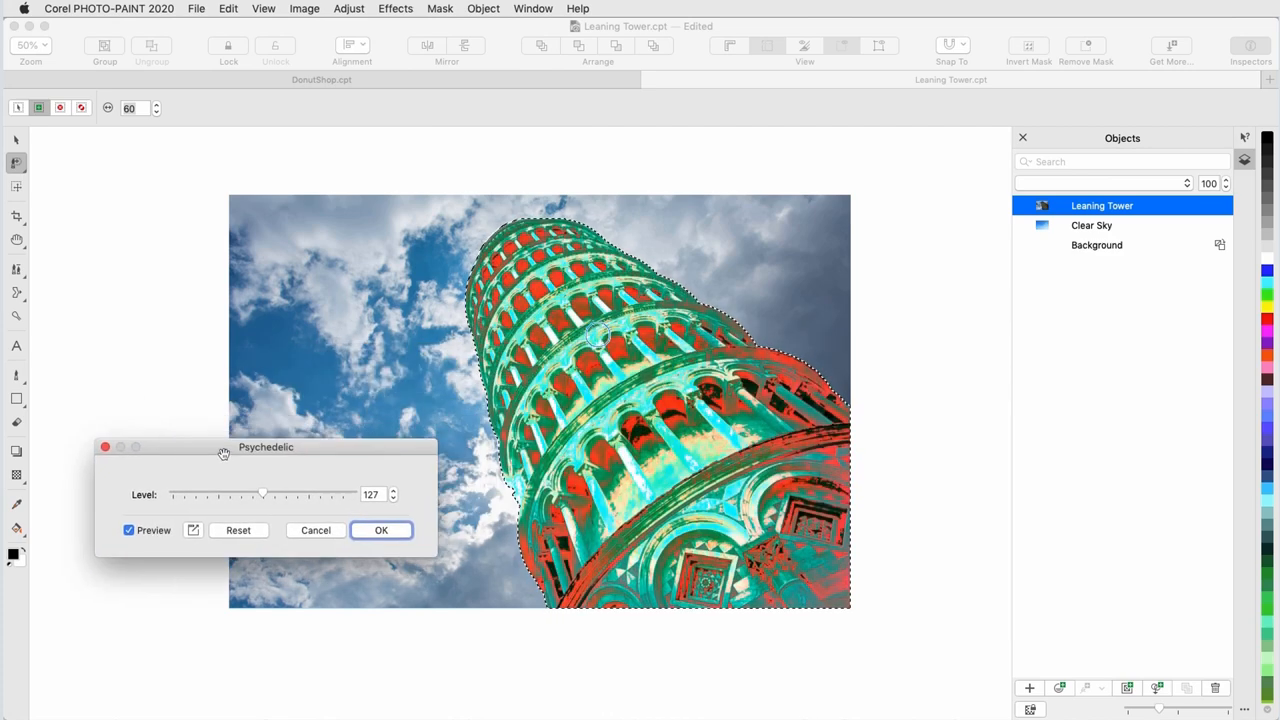
- Cancel Psychedelic and add Uniform random noise at level 87, density 90
{"action": "left_click", "coordinate": [315, 530]}
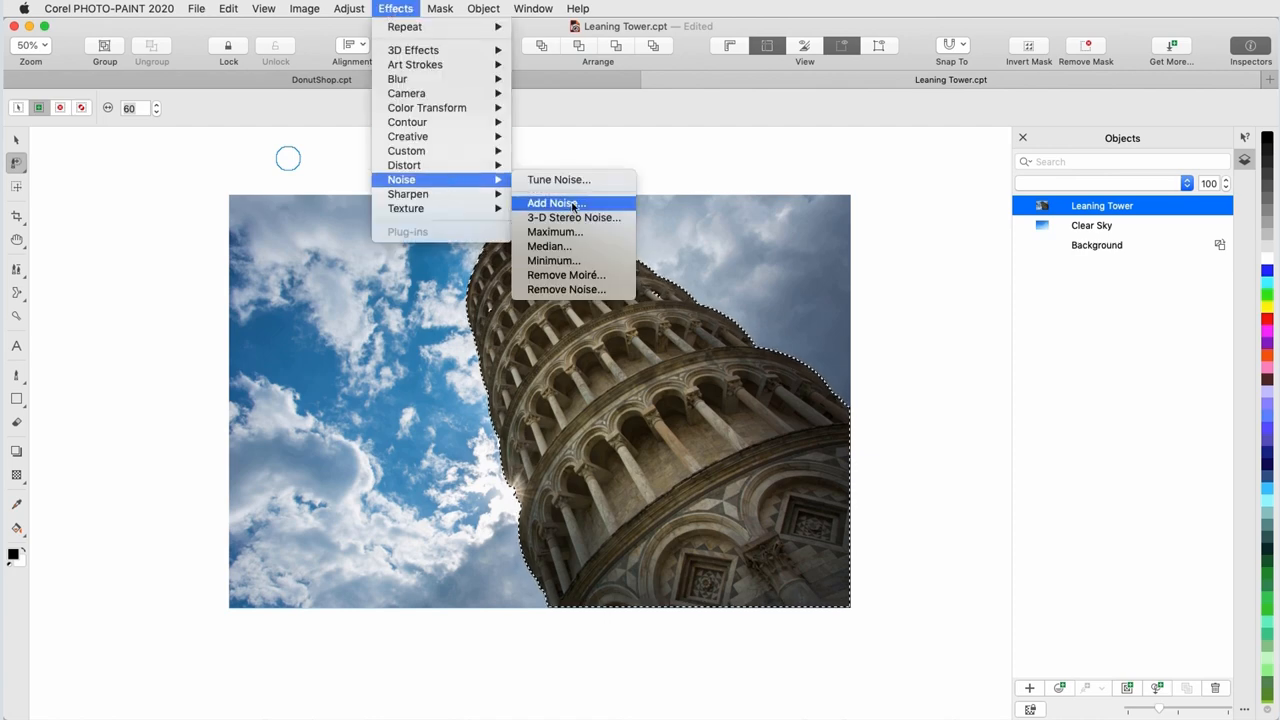
{"action": "left_click", "coordinate": [556, 203]}
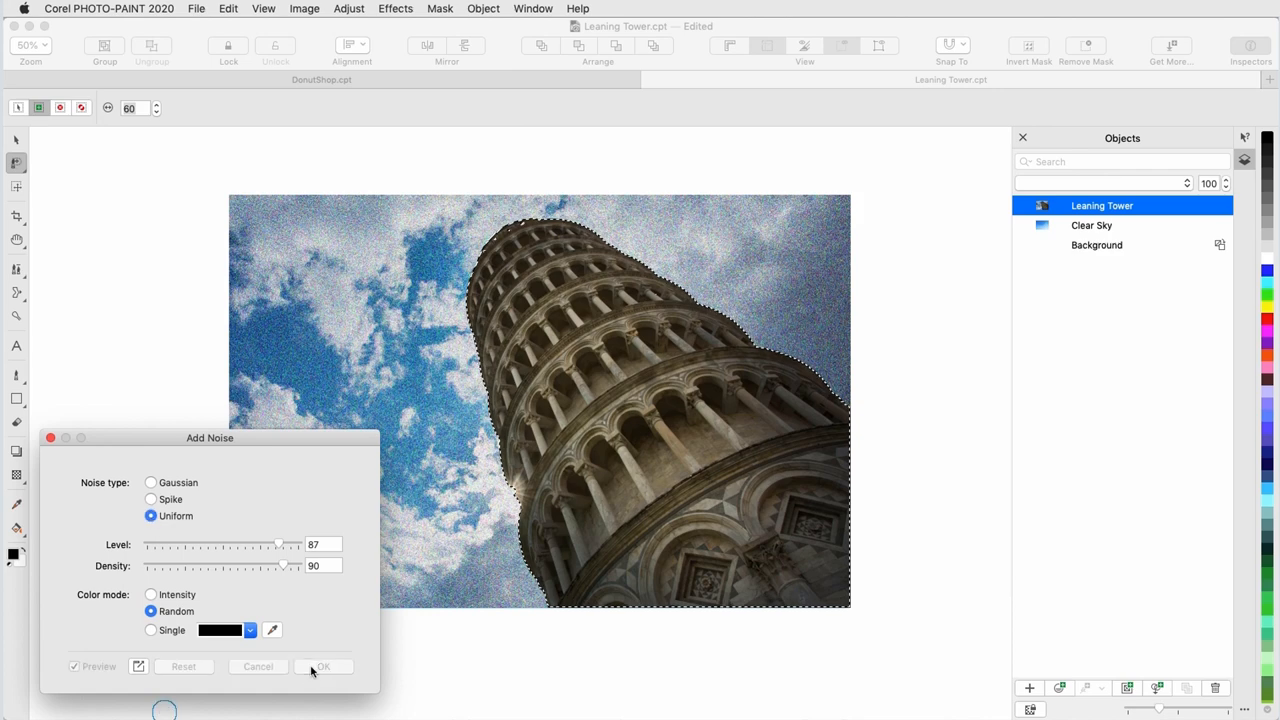
{"action": "left_click", "coordinate": [322, 666]}
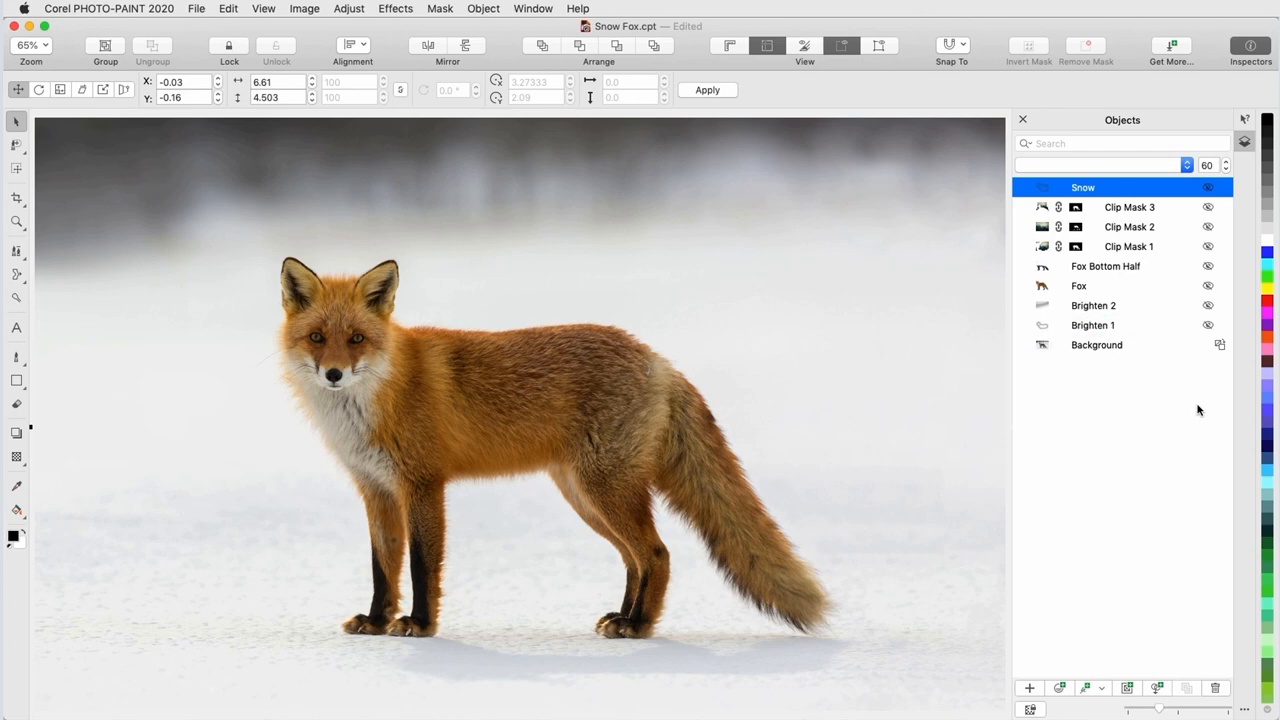
{"action": "mouse_move", "coordinate": [1198, 340]}
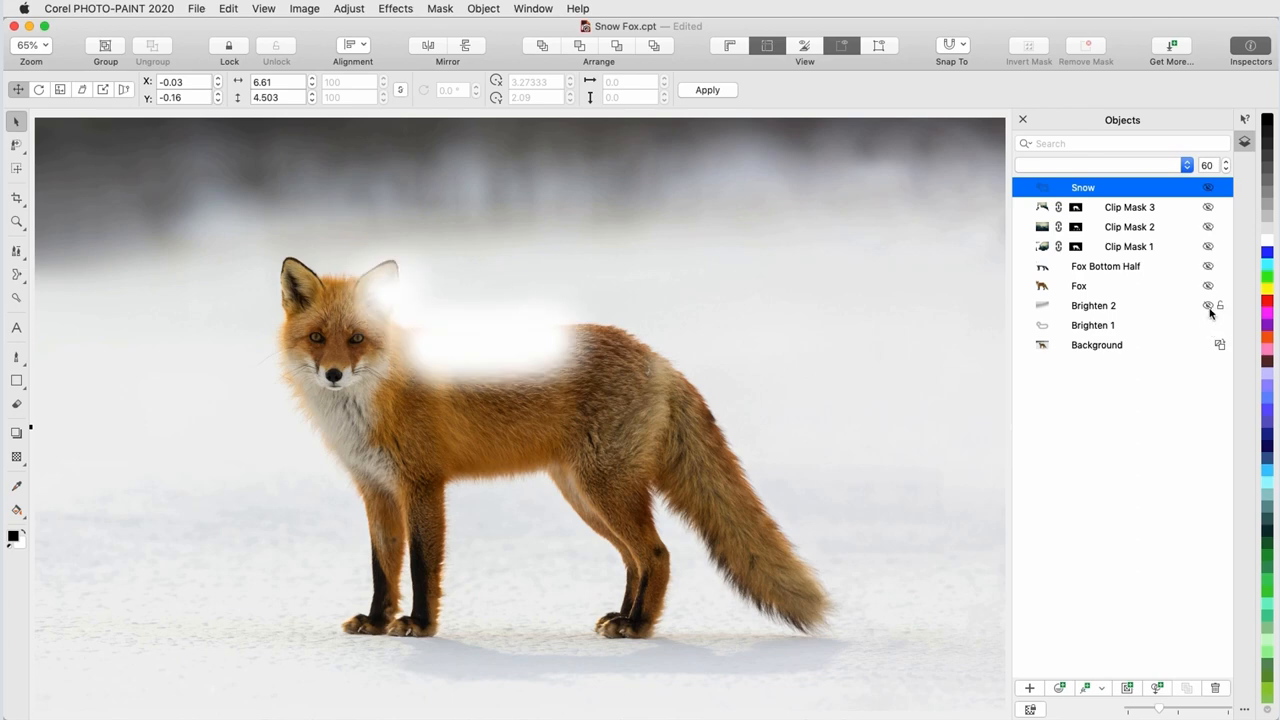
- Toggle Brighten 2 off and back on, then show the Clip Mask 2 forest inside the fox
{"action": "left_click", "coordinate": [1207, 305]}
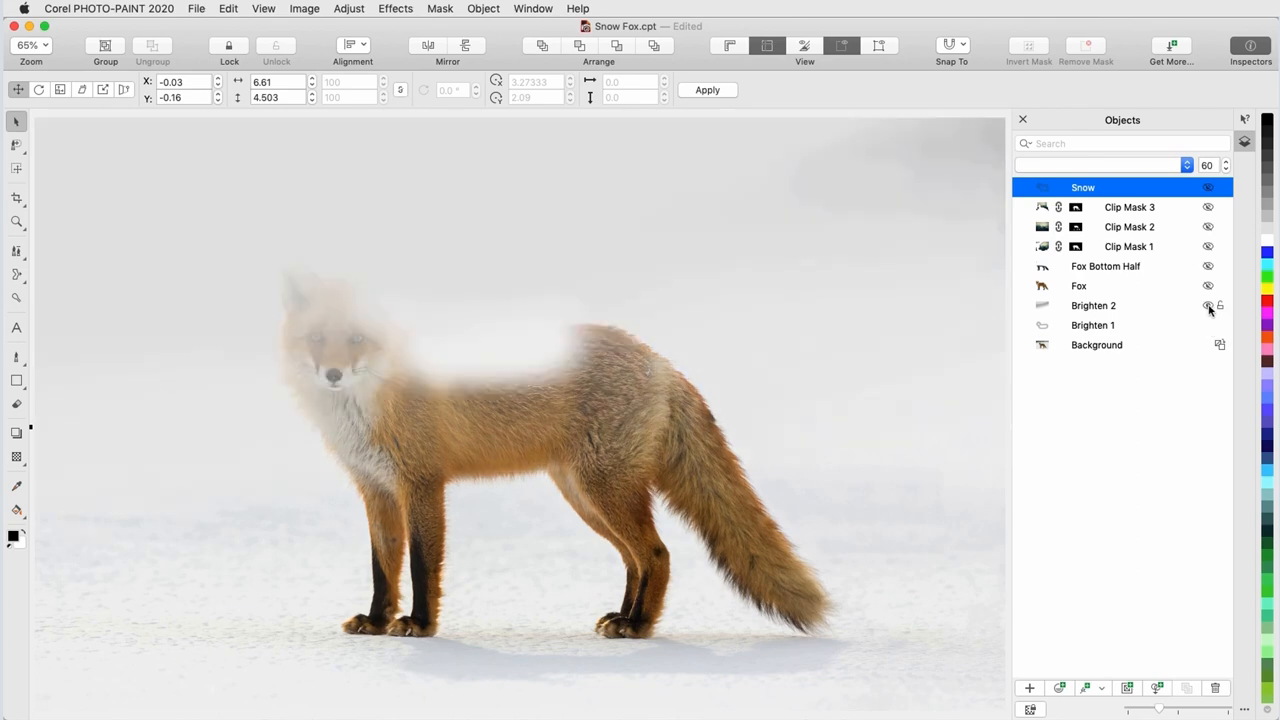
{"action": "left_click", "coordinate": [1208, 305]}
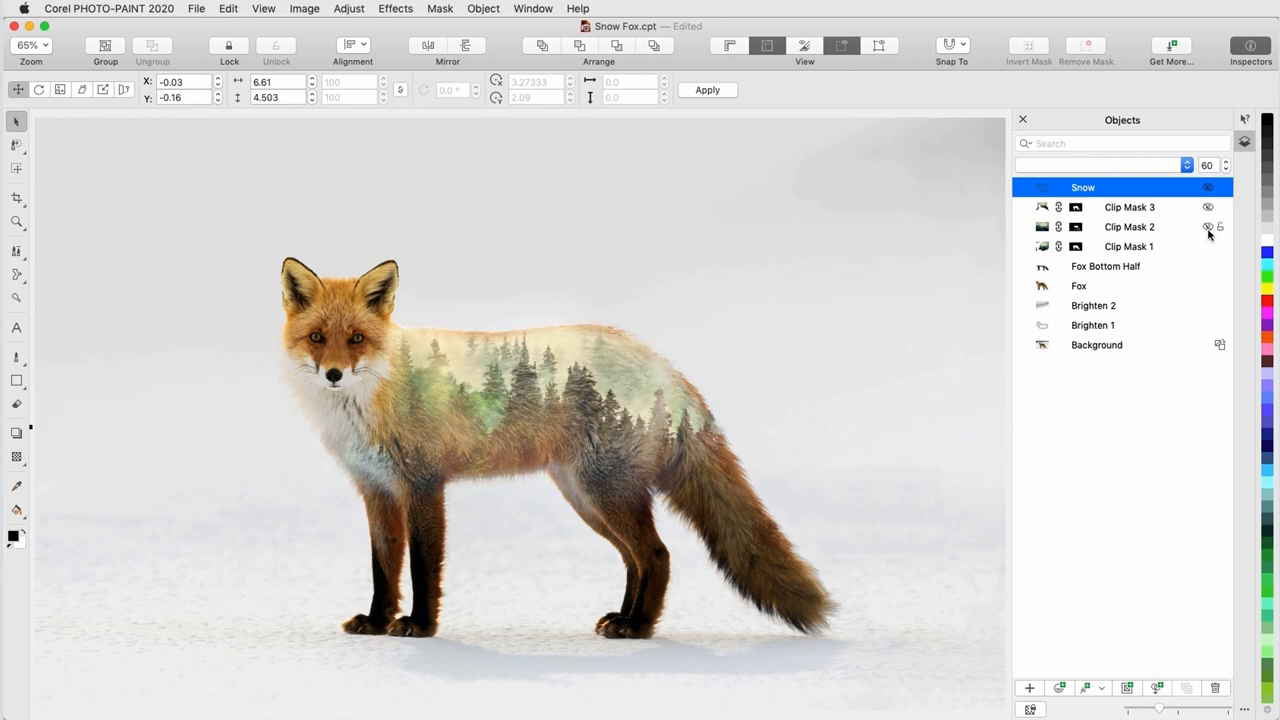
{"action": "left_click", "coordinate": [1207, 226]}
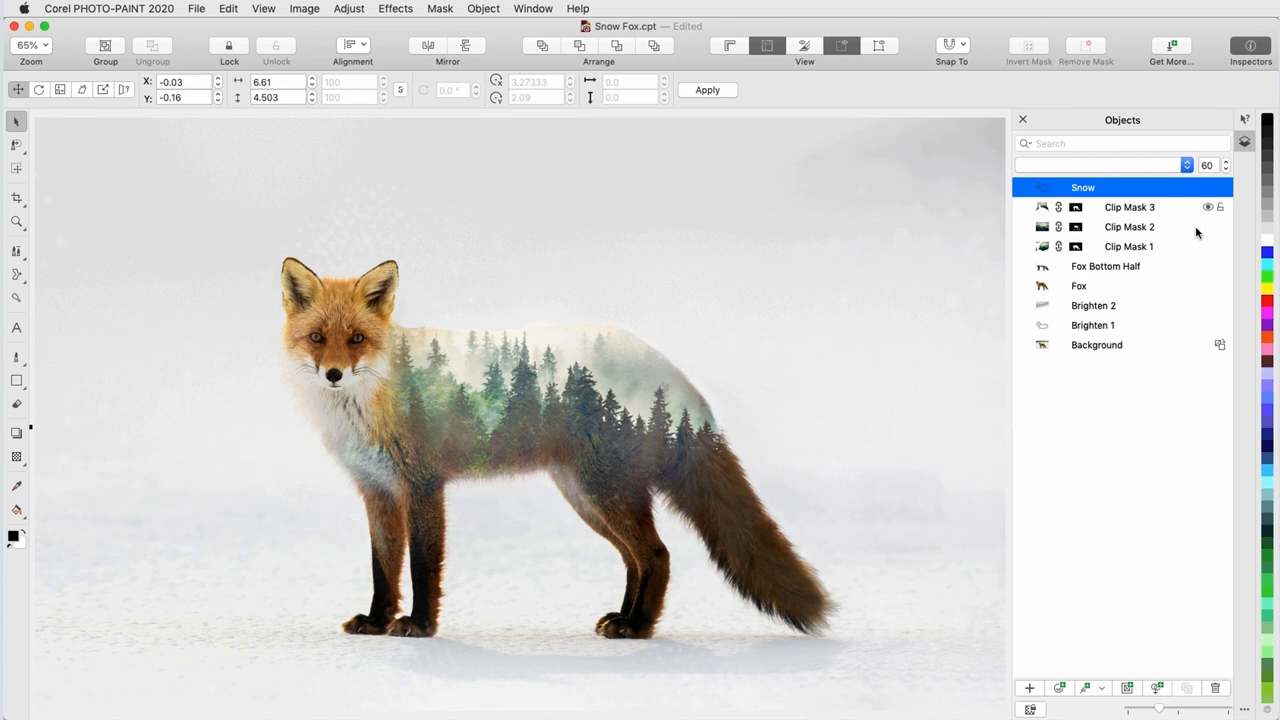
{"action": "mouse_move", "coordinate": [1172, 393]}
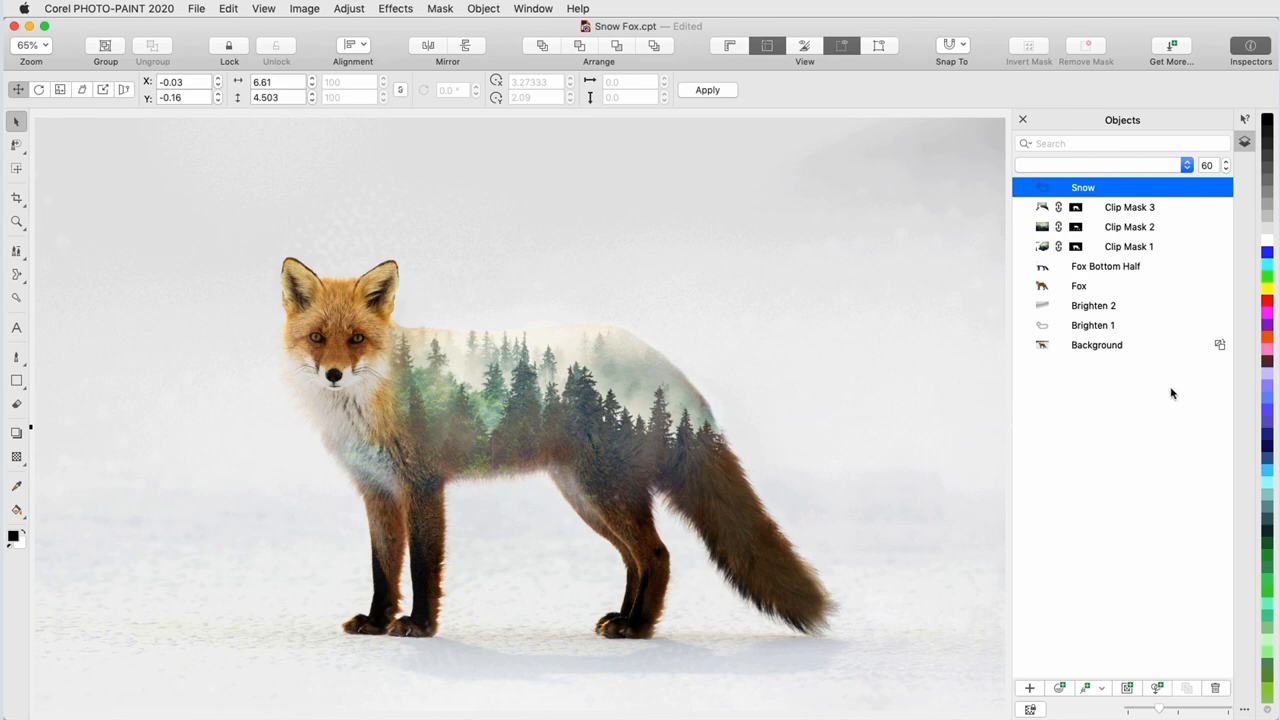